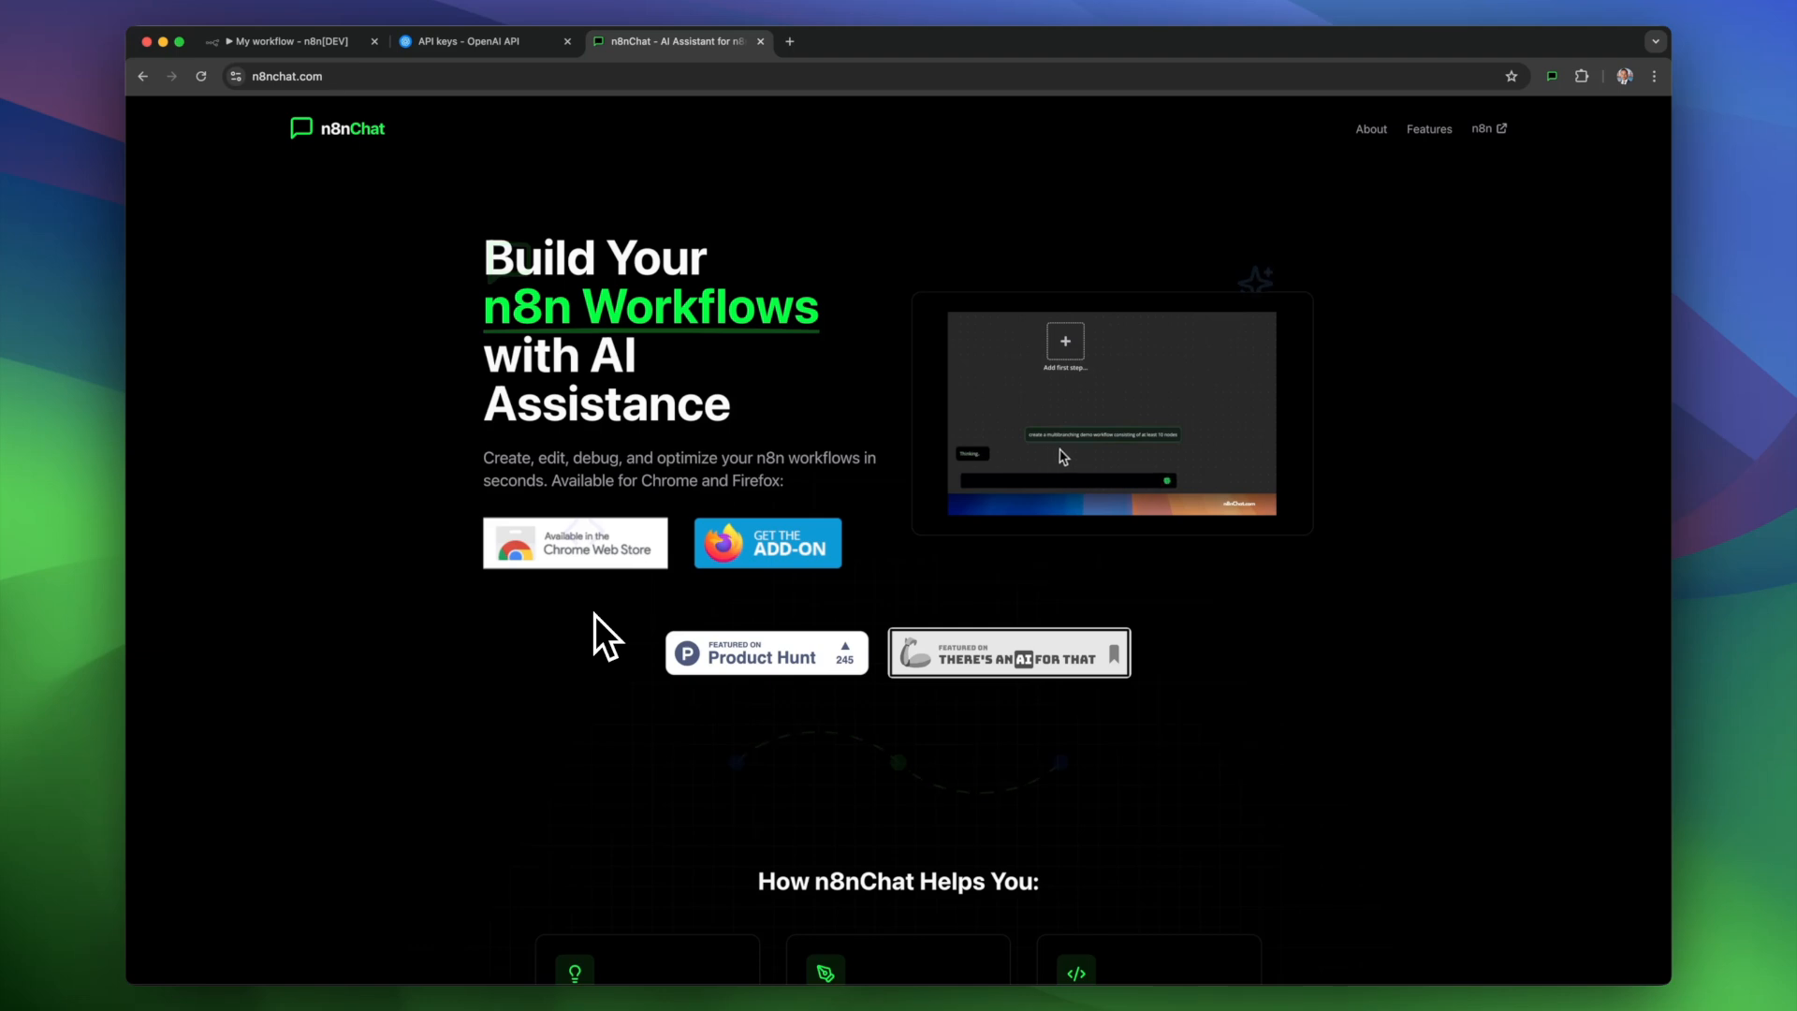
mouse_move(1162, 454)
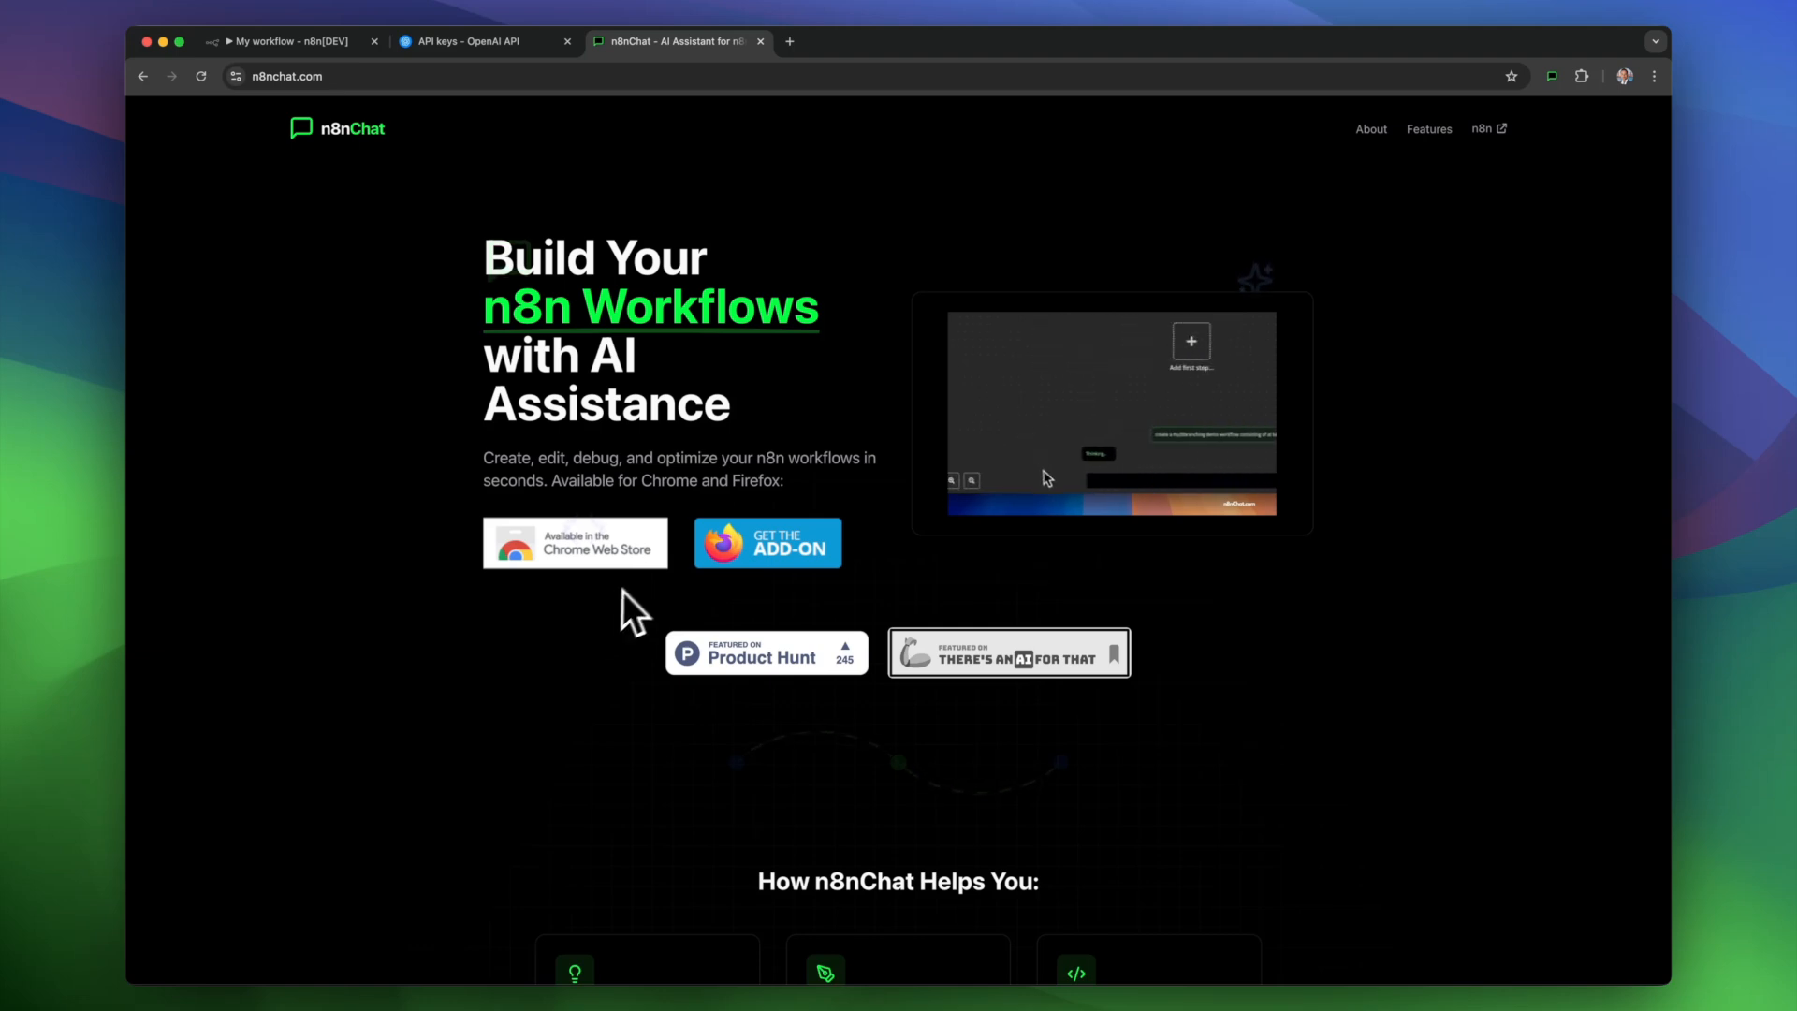
mouse_move(780, 584)
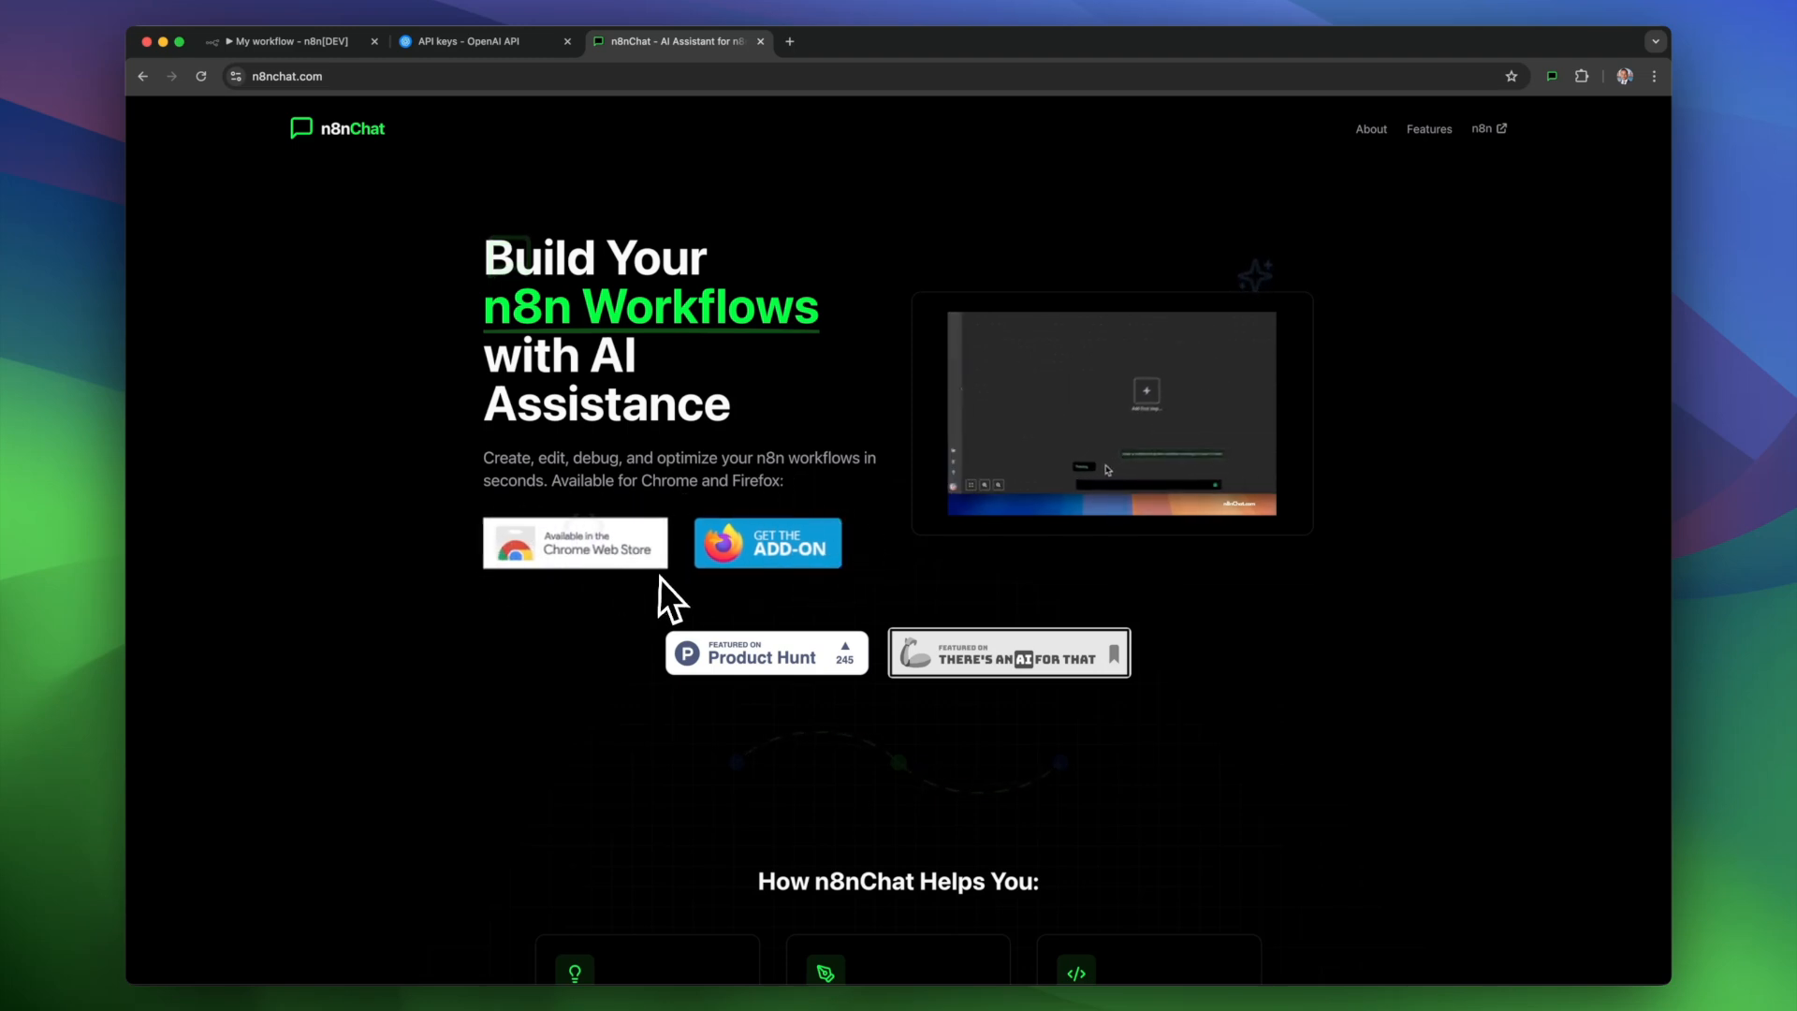
Leave the n8nchat.com homepage for the empty 'My workflow - n8n' editor
click(287, 41)
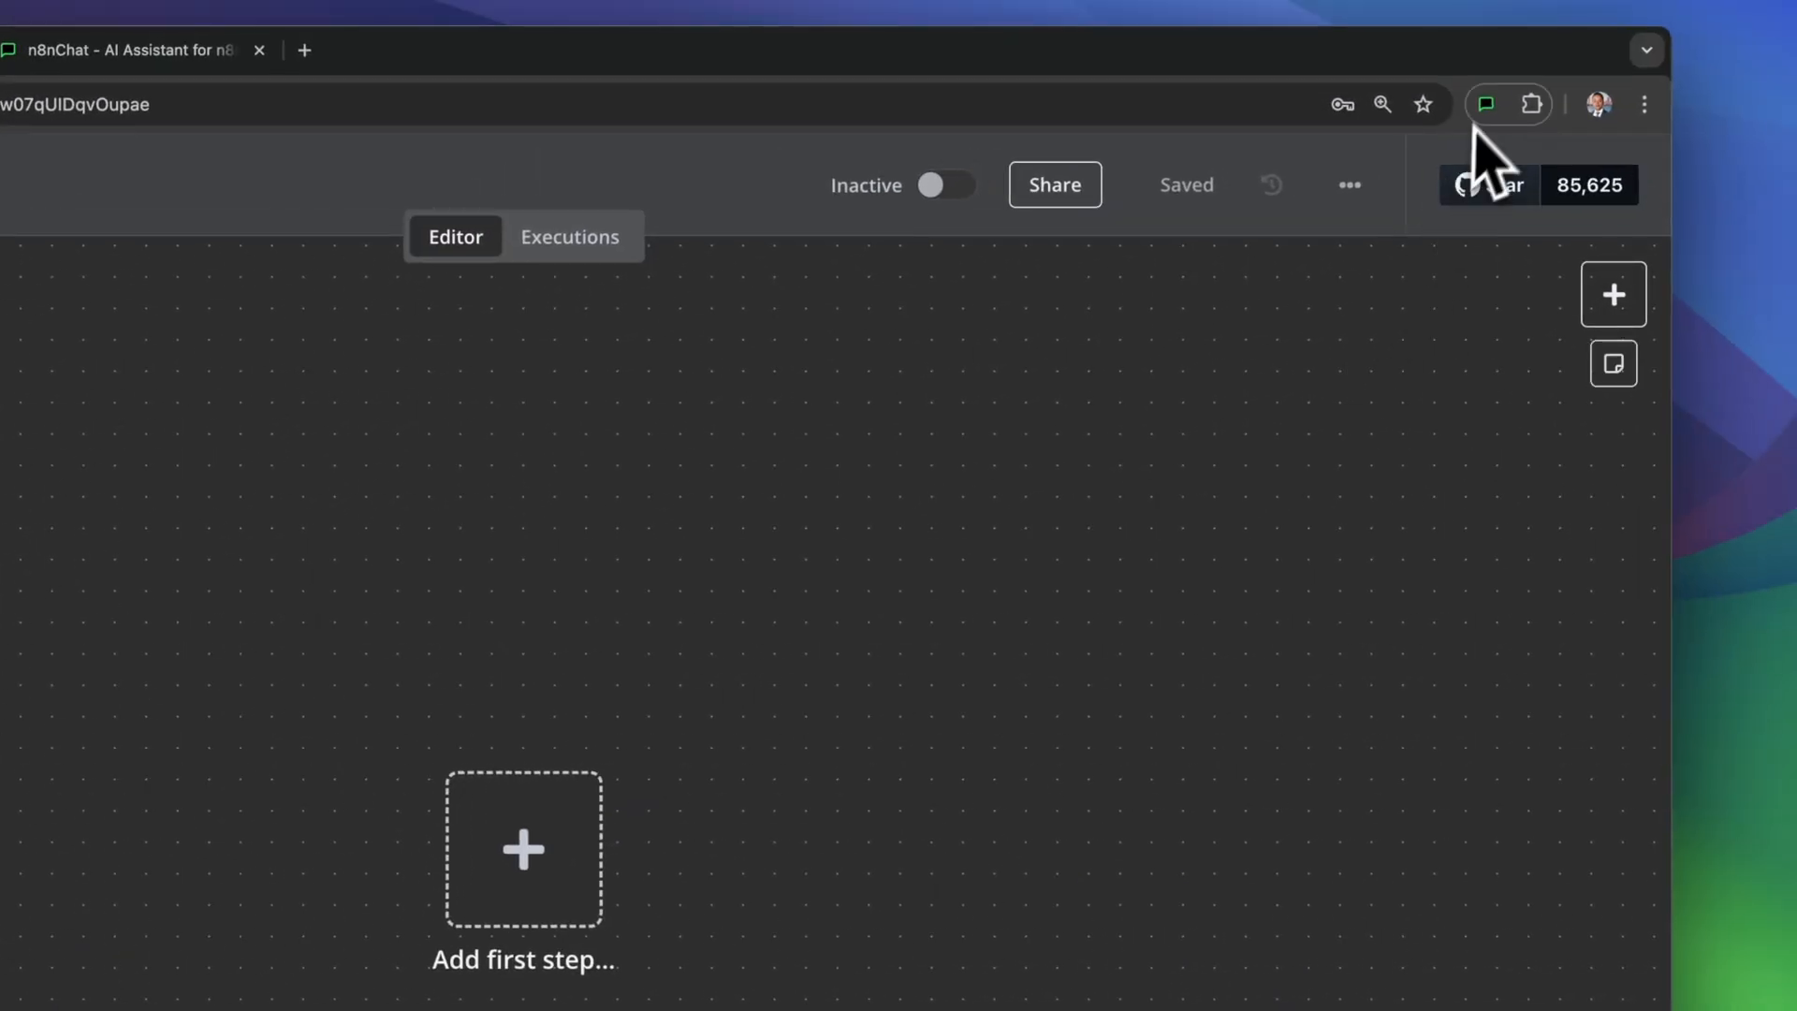
Check the n8nChat API provider settings, then go to the OpenAI API keys page
click(1484, 104)
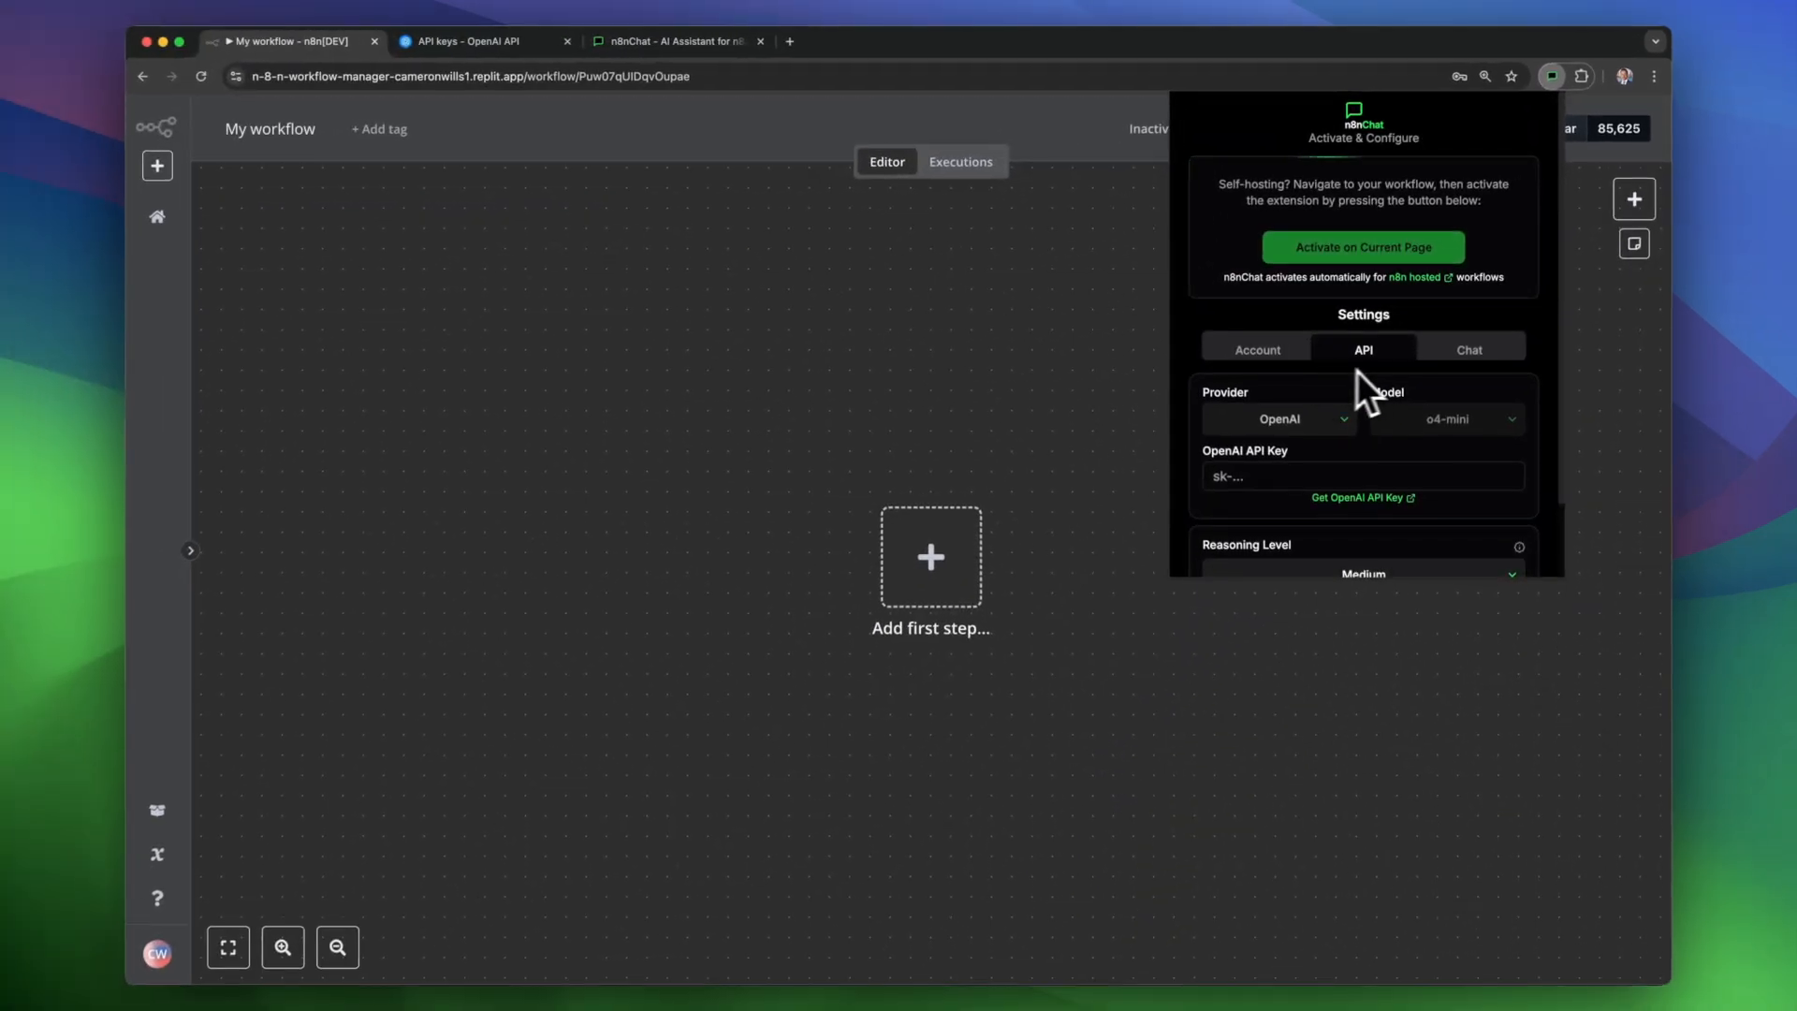
mouse_move(1415, 395)
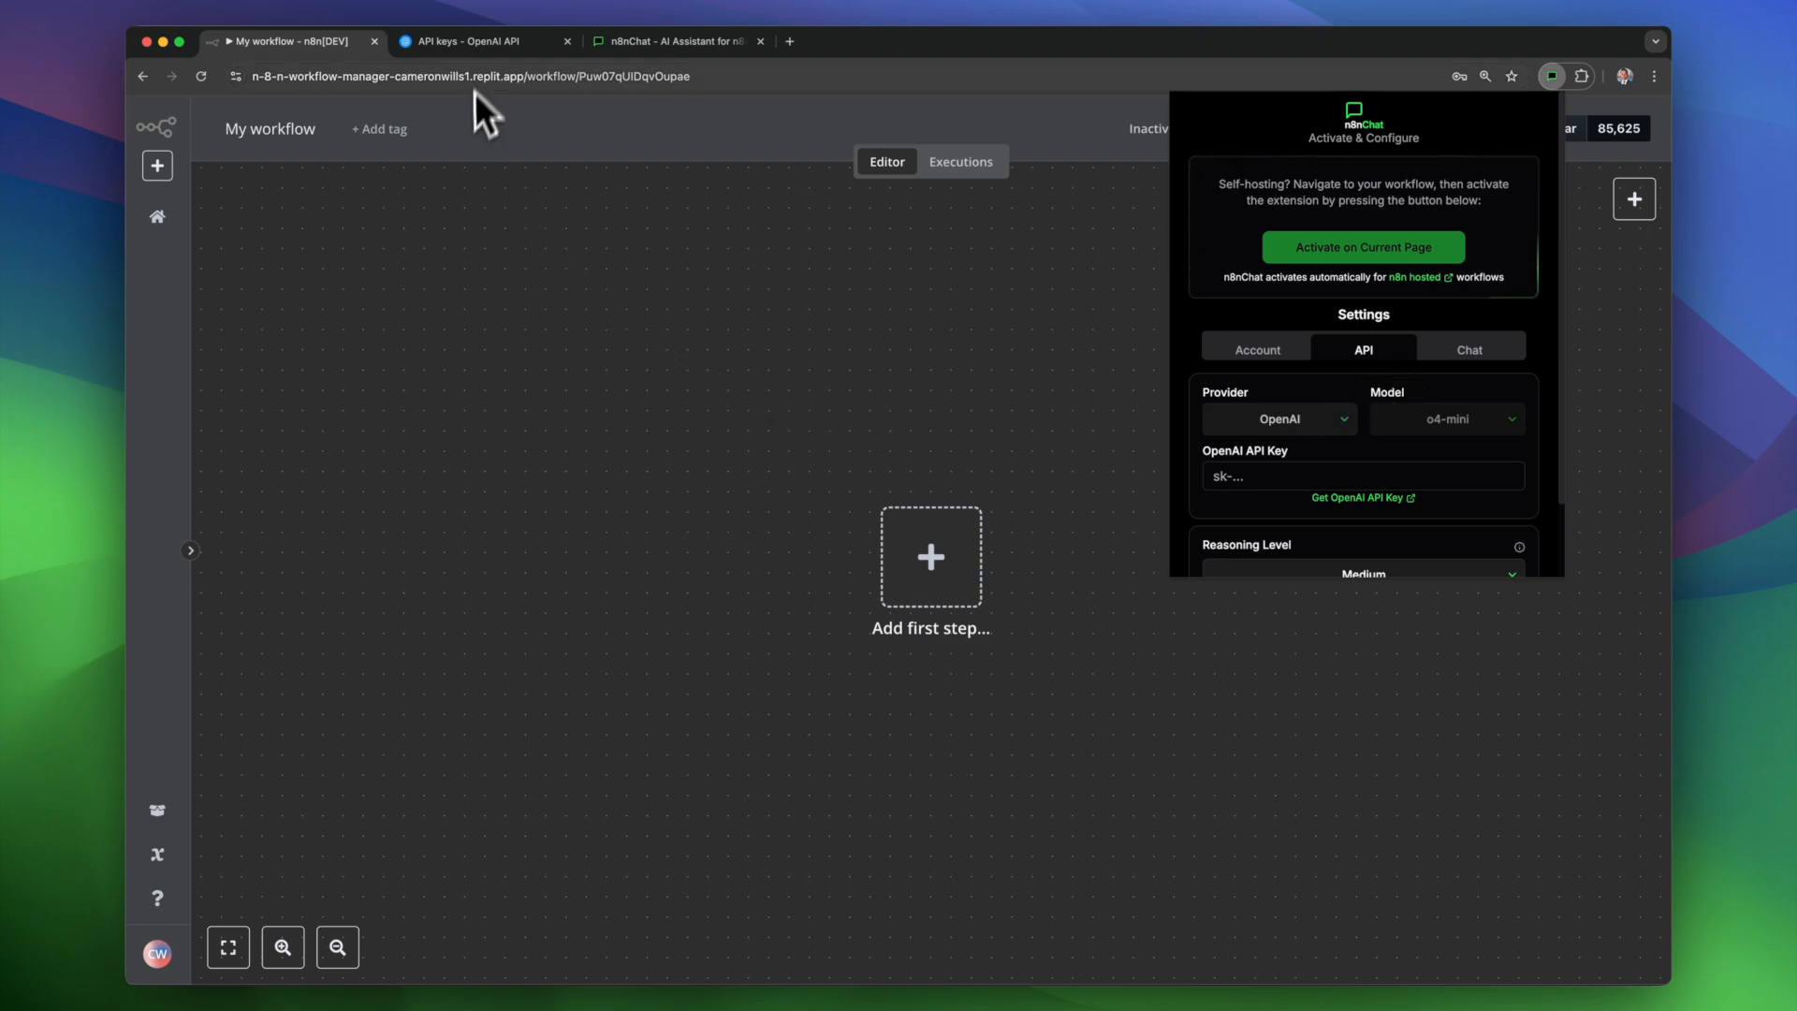
click(470, 40)
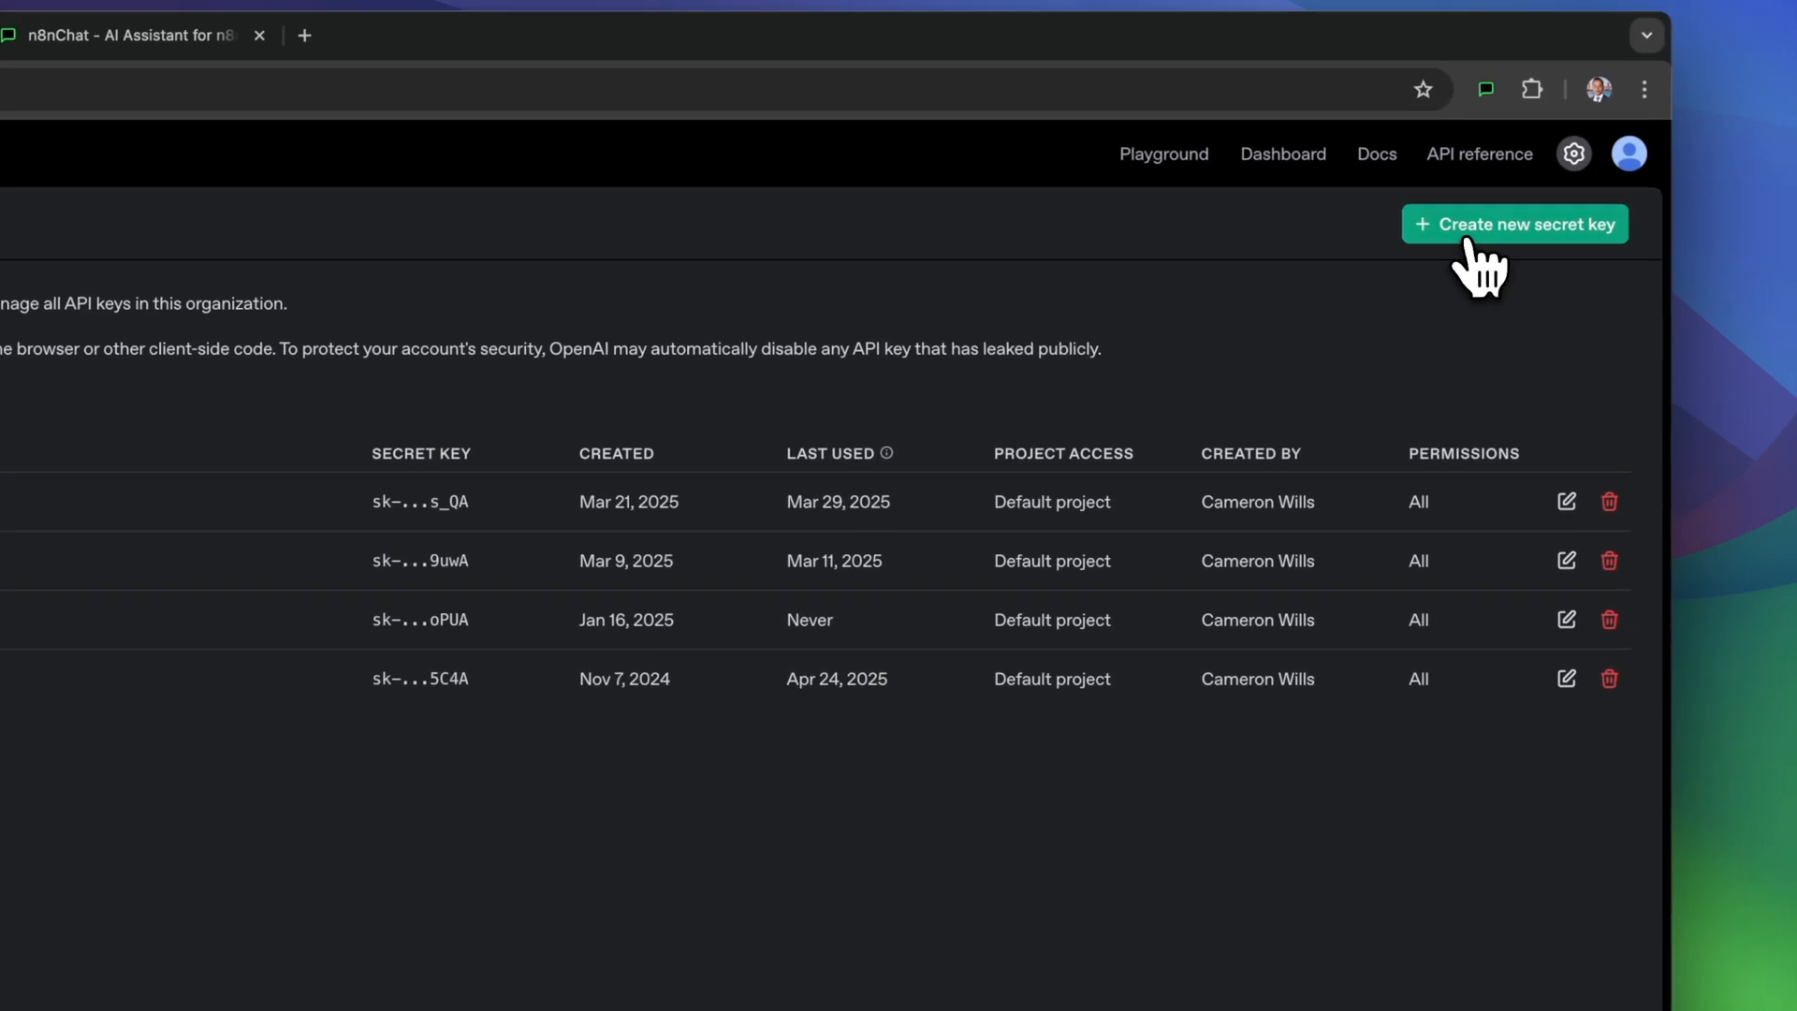
Generate an OpenAI secret key named 'n8n Test Key' in the Default project
click(1514, 224)
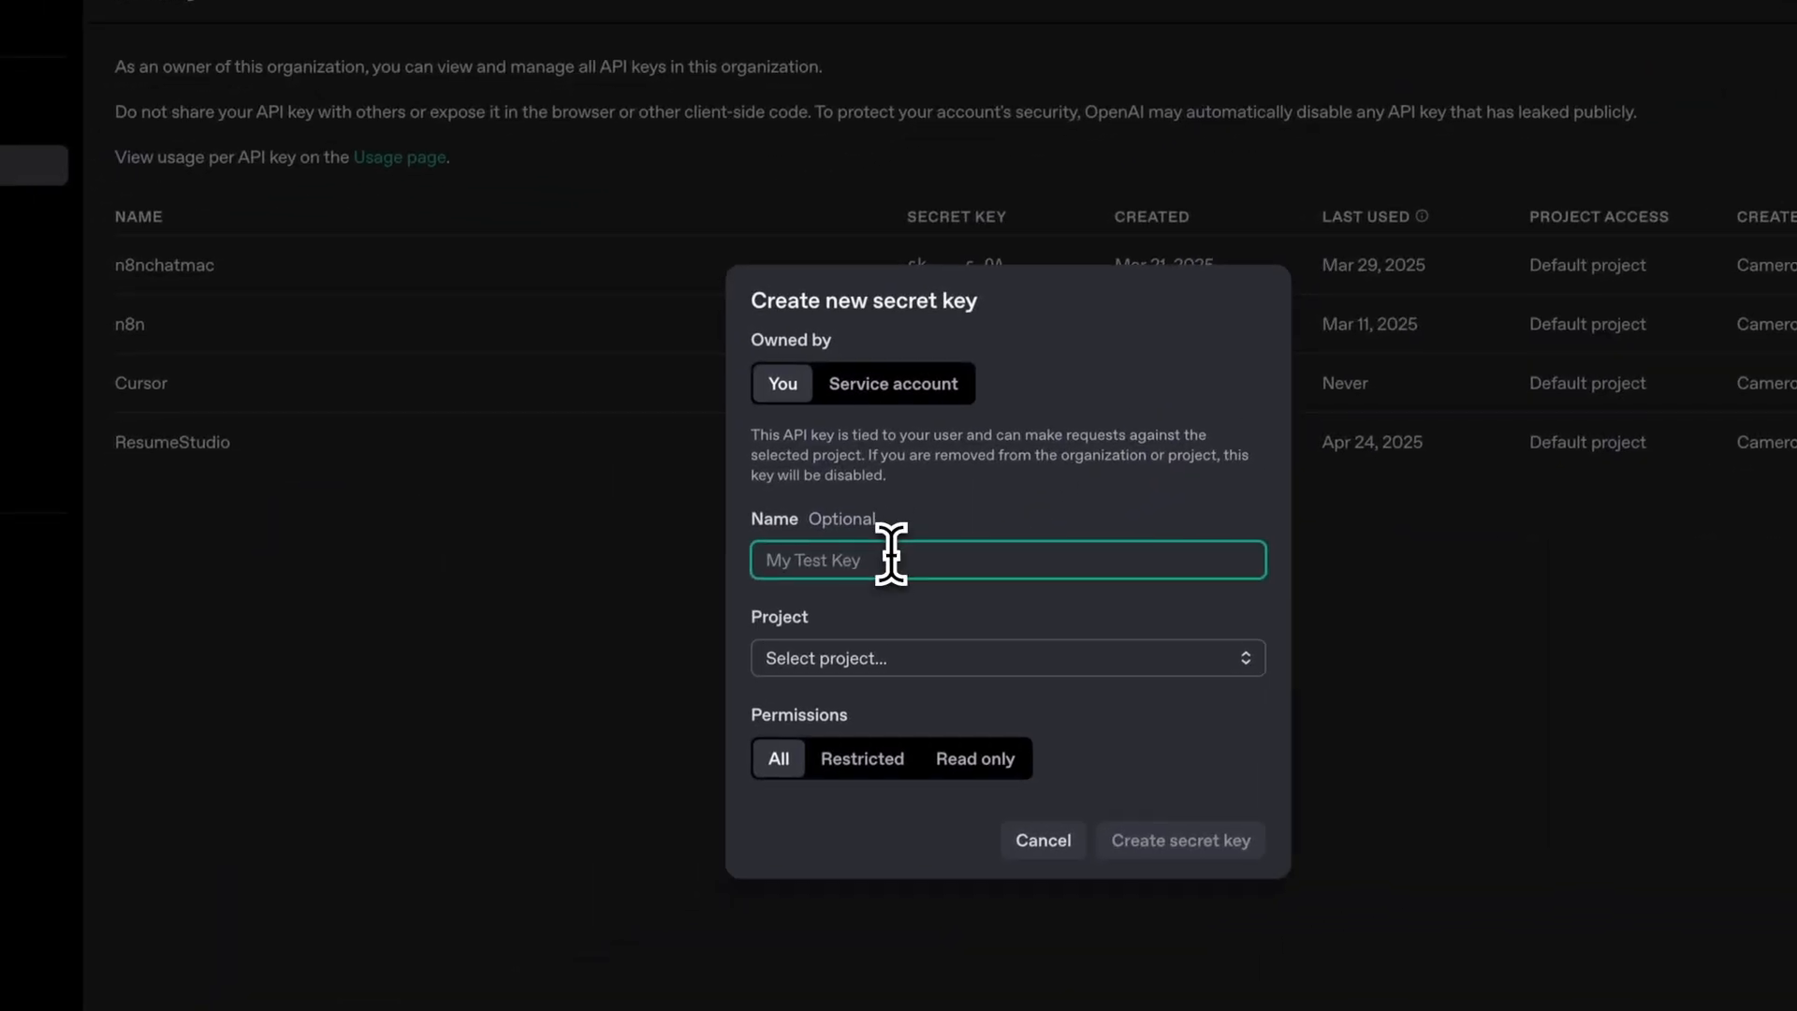
text(n8n Test Key)
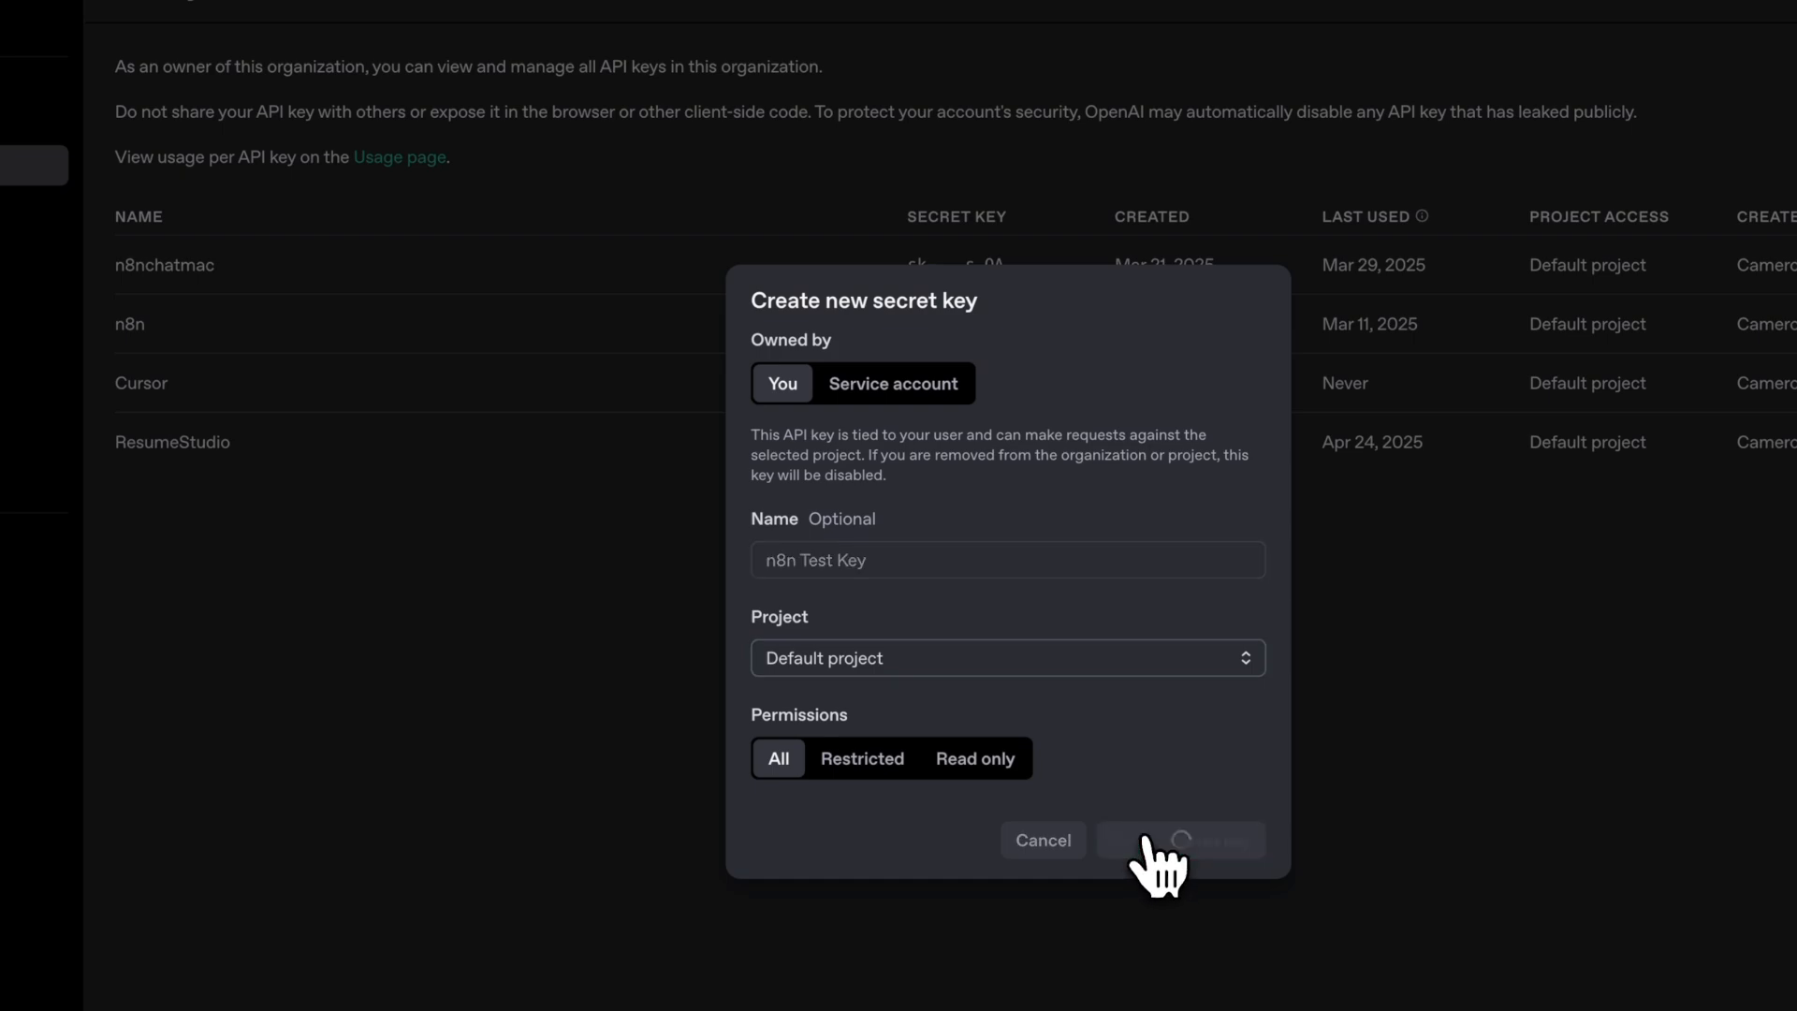
click(1180, 838)
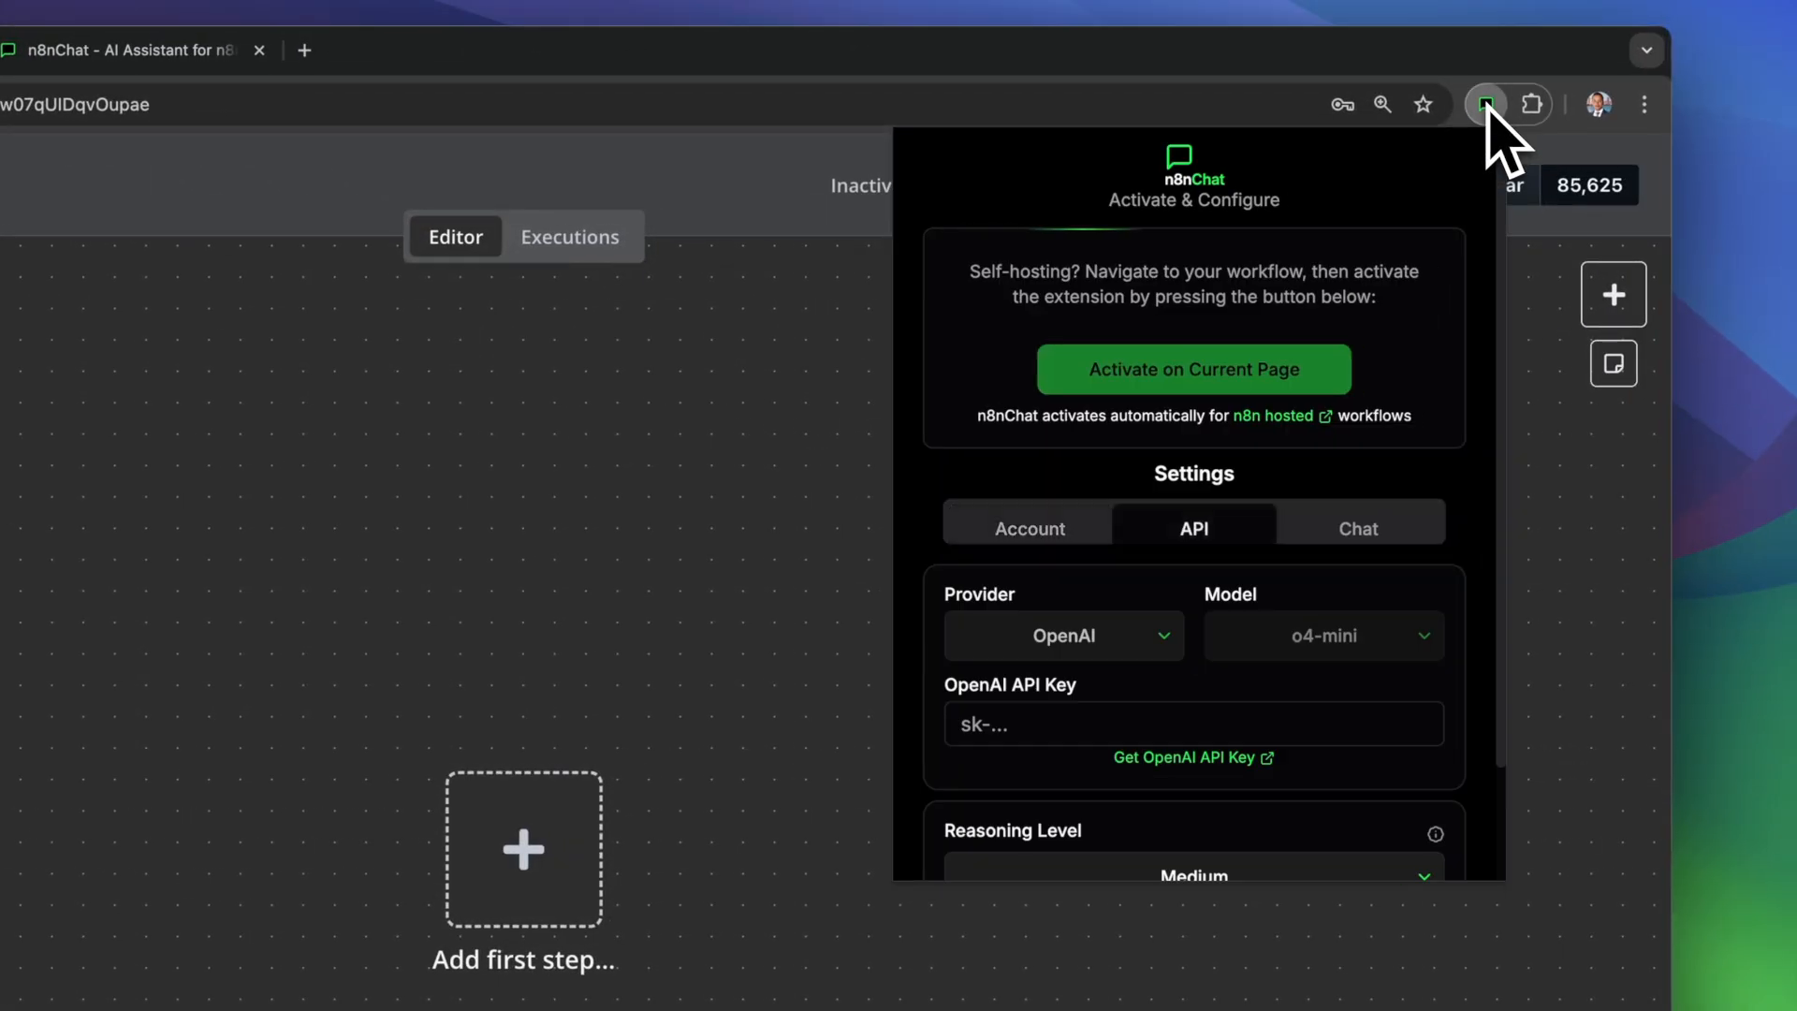
Enter the new key as n8nChat's OpenAI API Key and view the model choices
click(1191, 724)
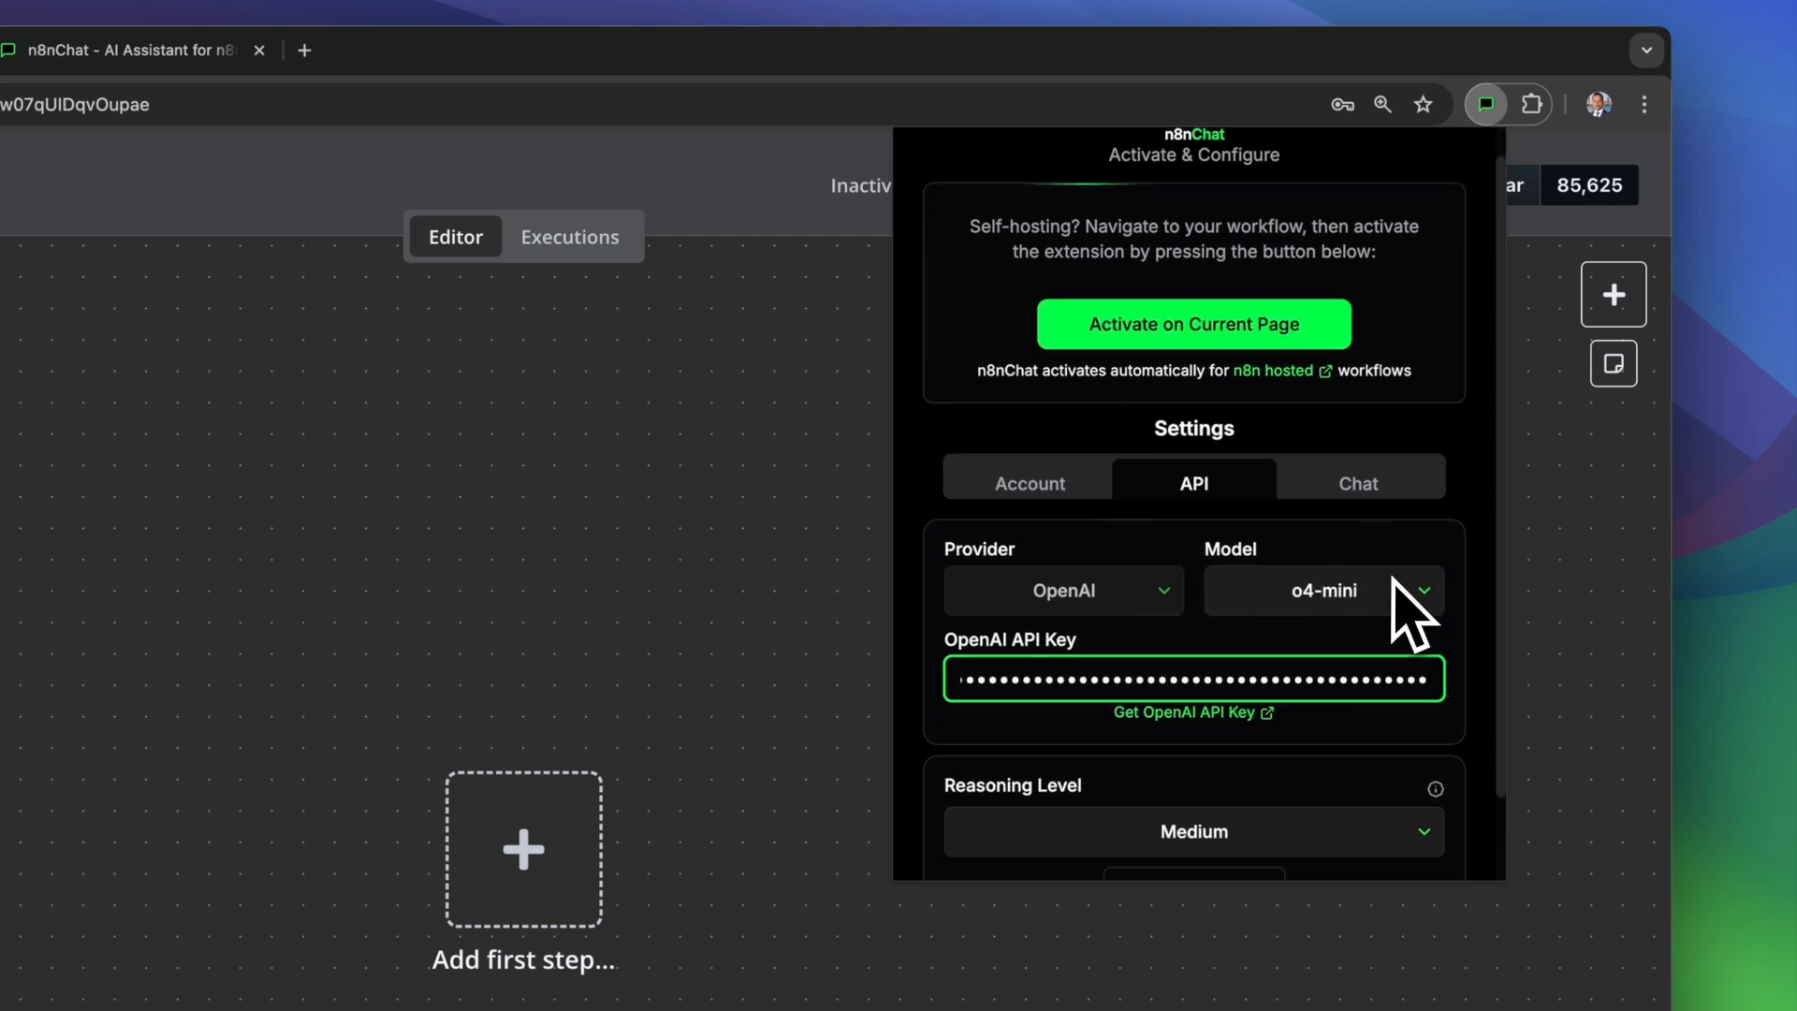
click(1323, 588)
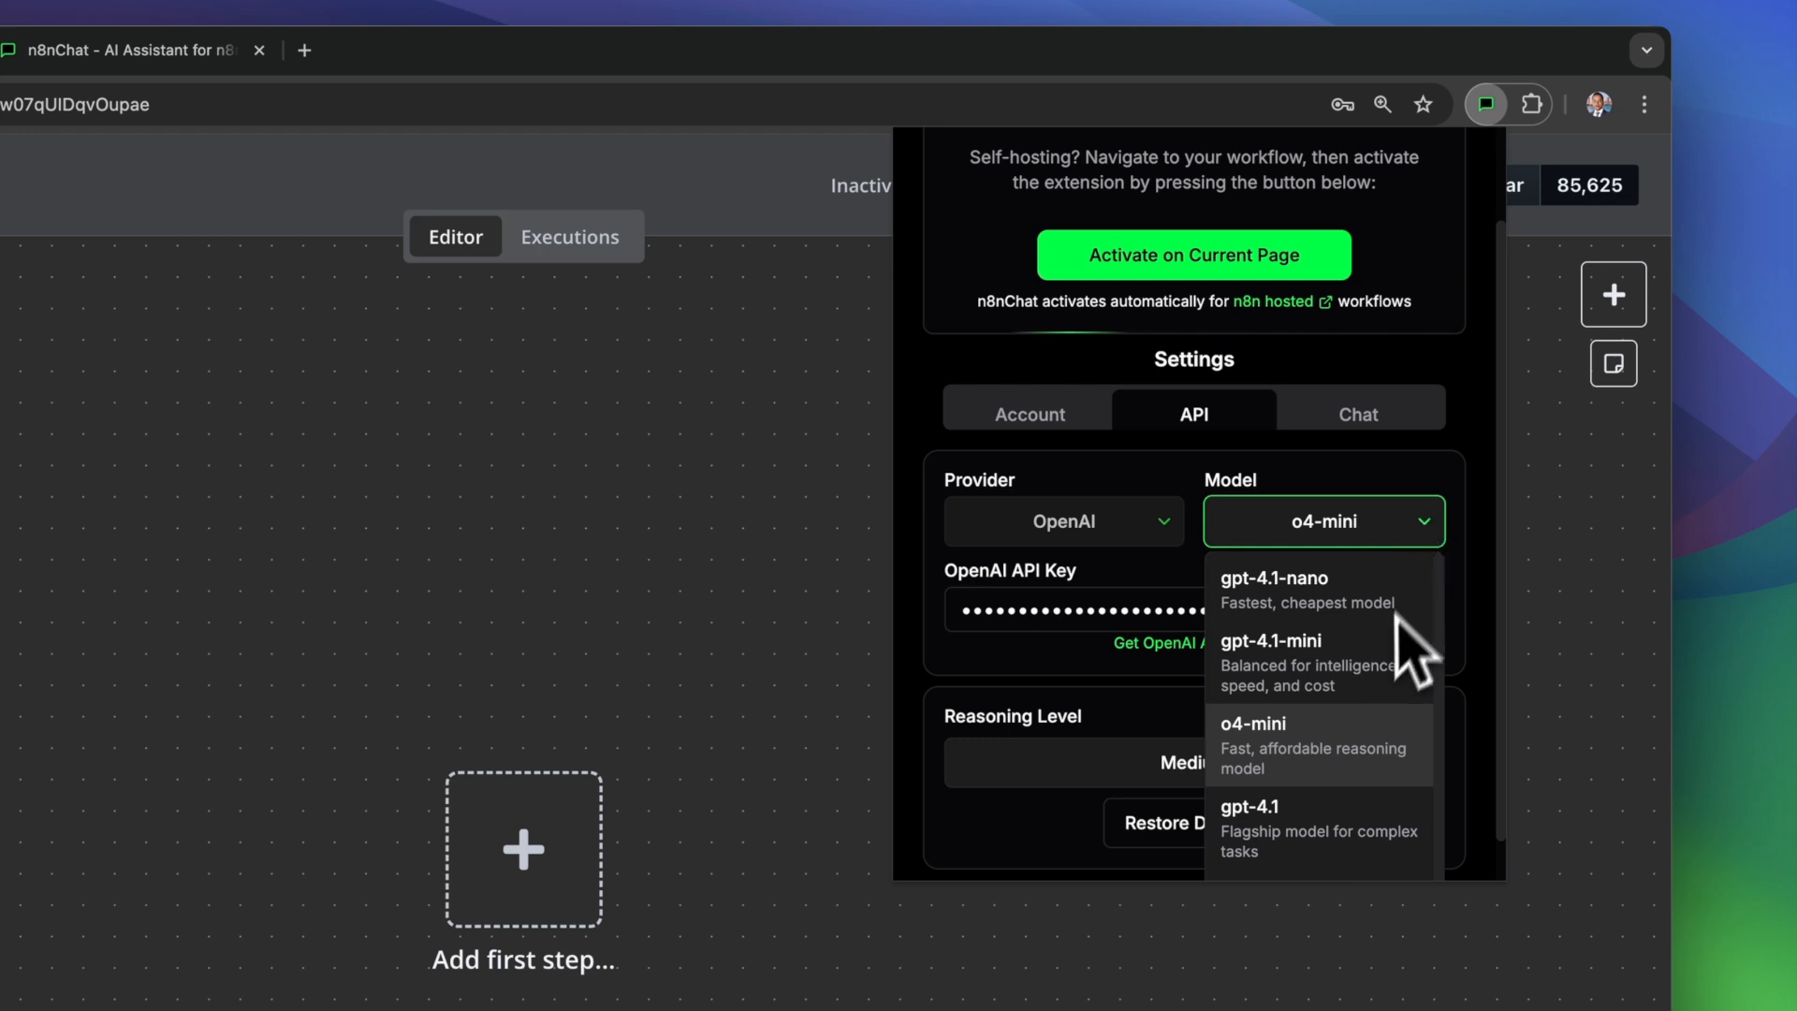
mouse_move(1382, 768)
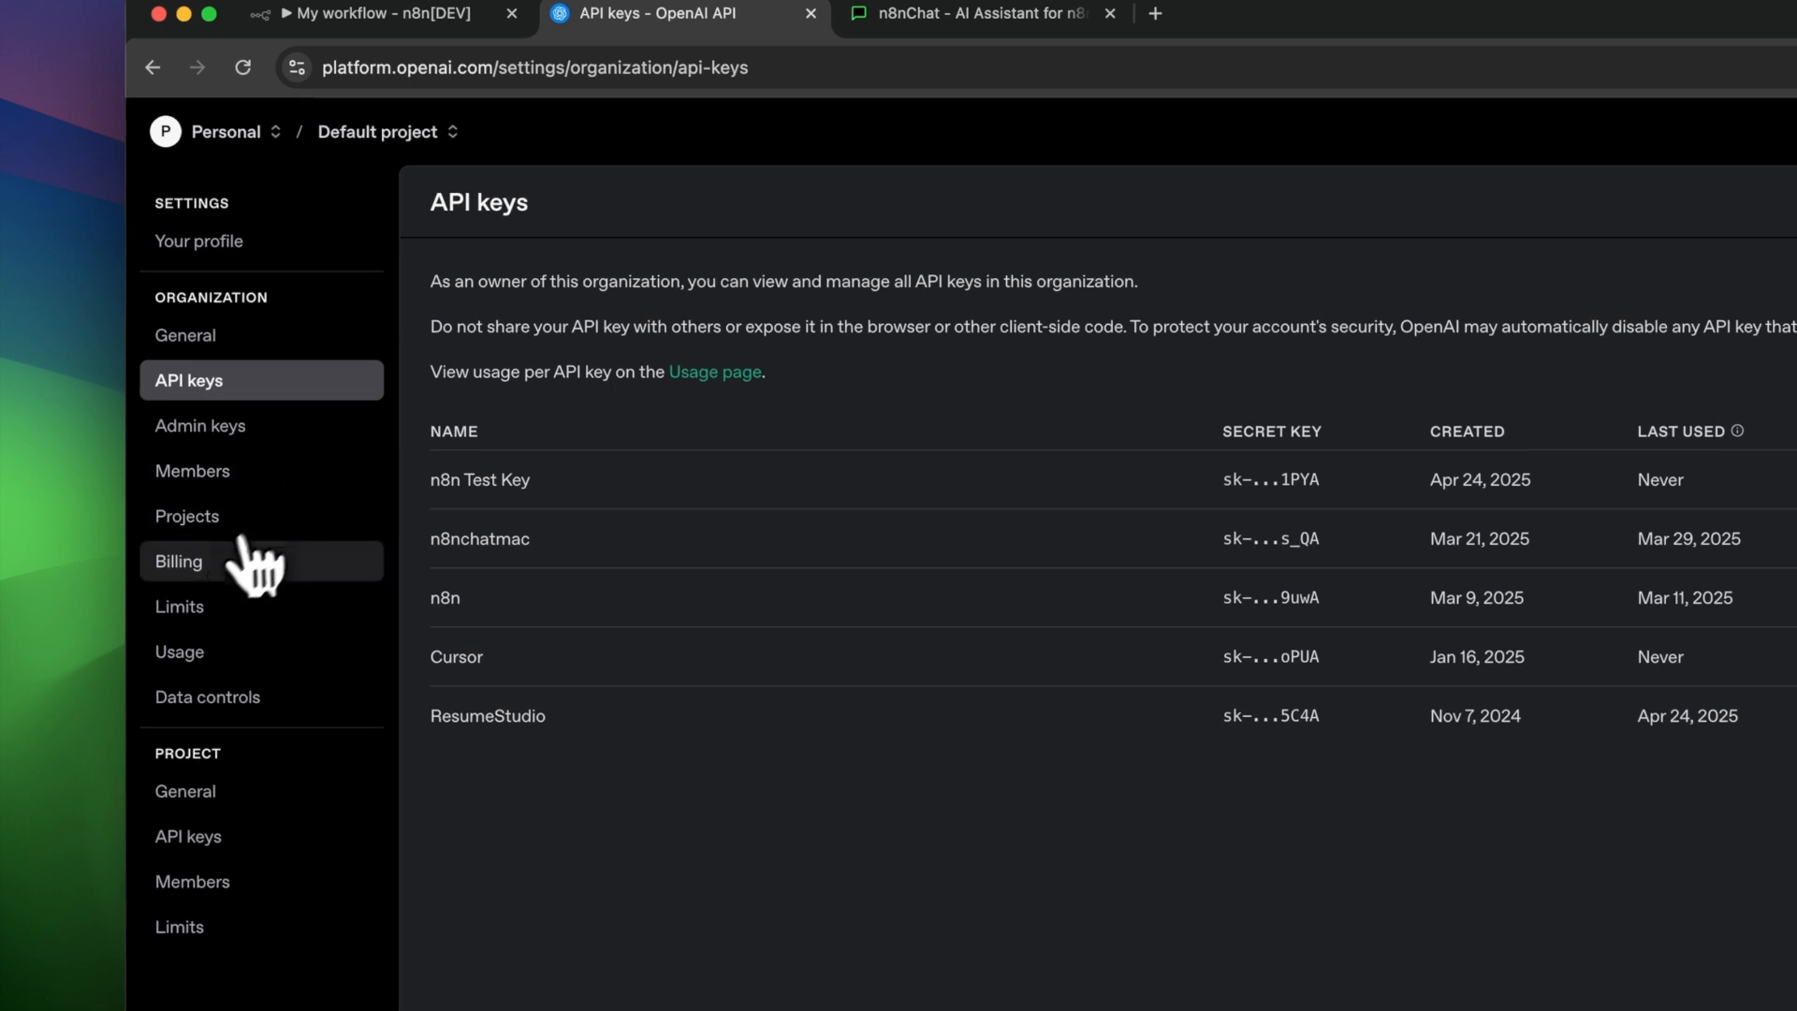
Review the $8.05 balance and saved card, cancel adding a card, then return to n8n
click(178, 561)
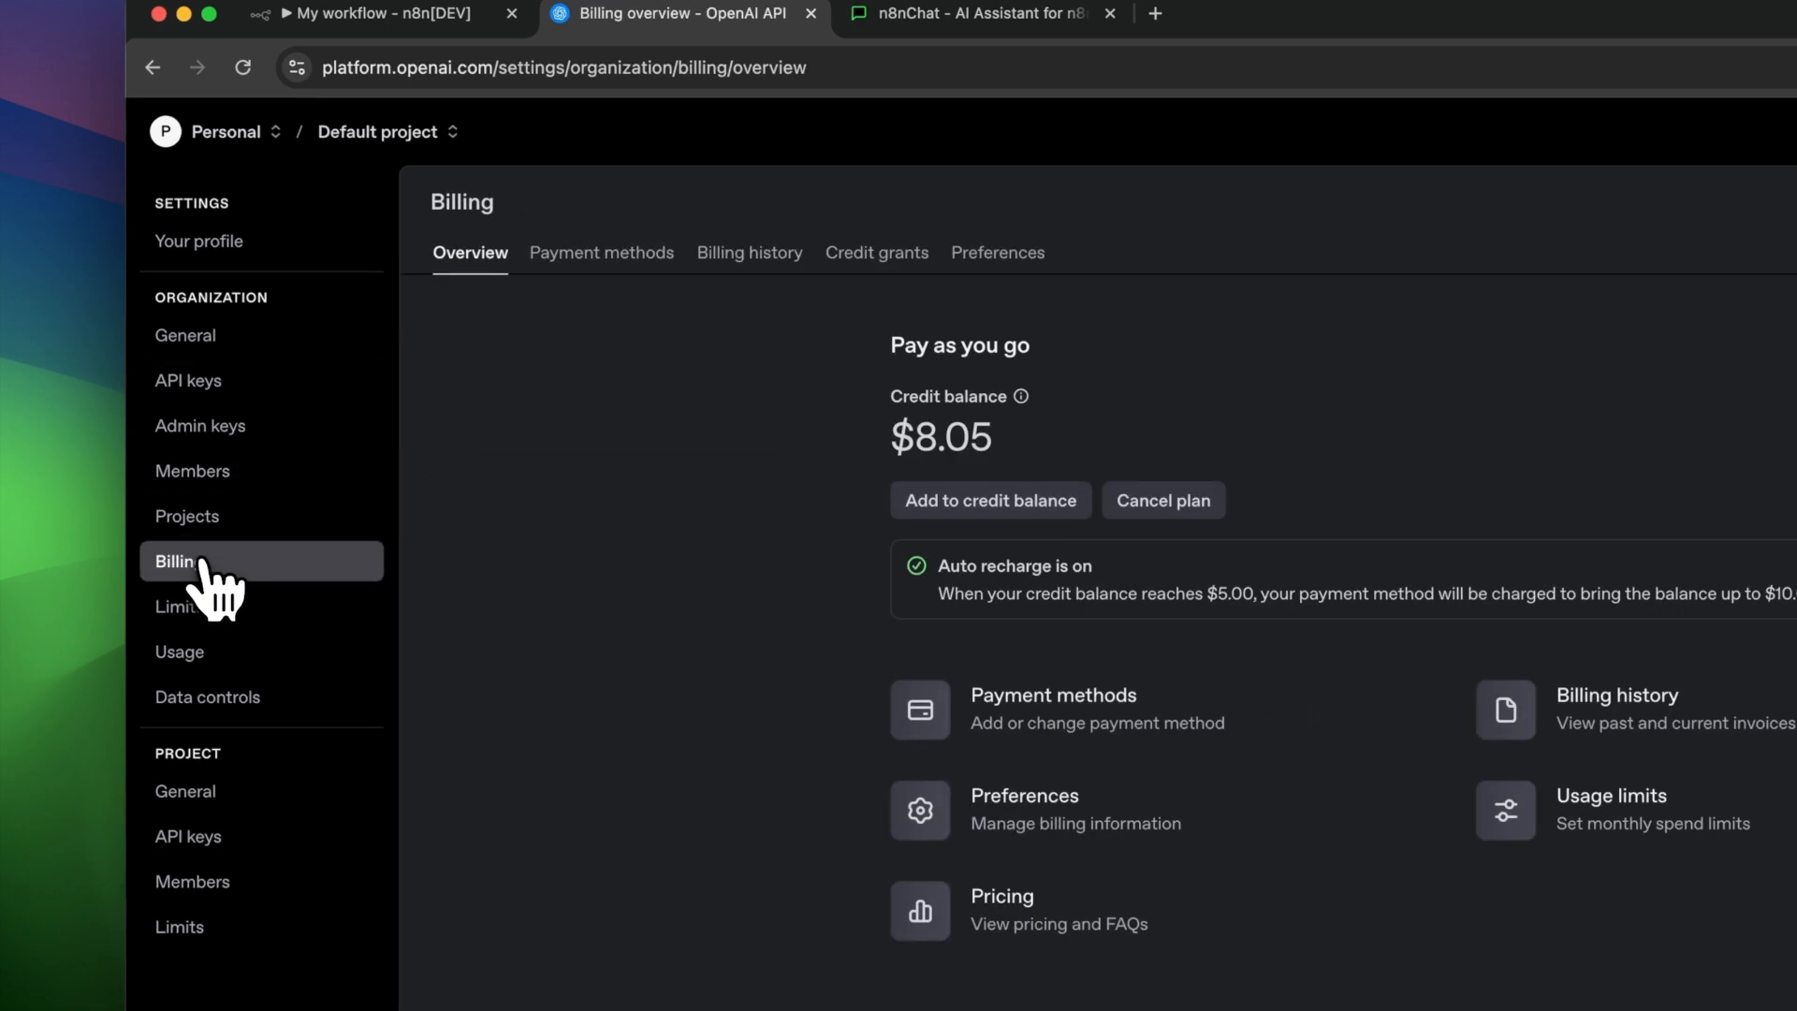
click(601, 252)
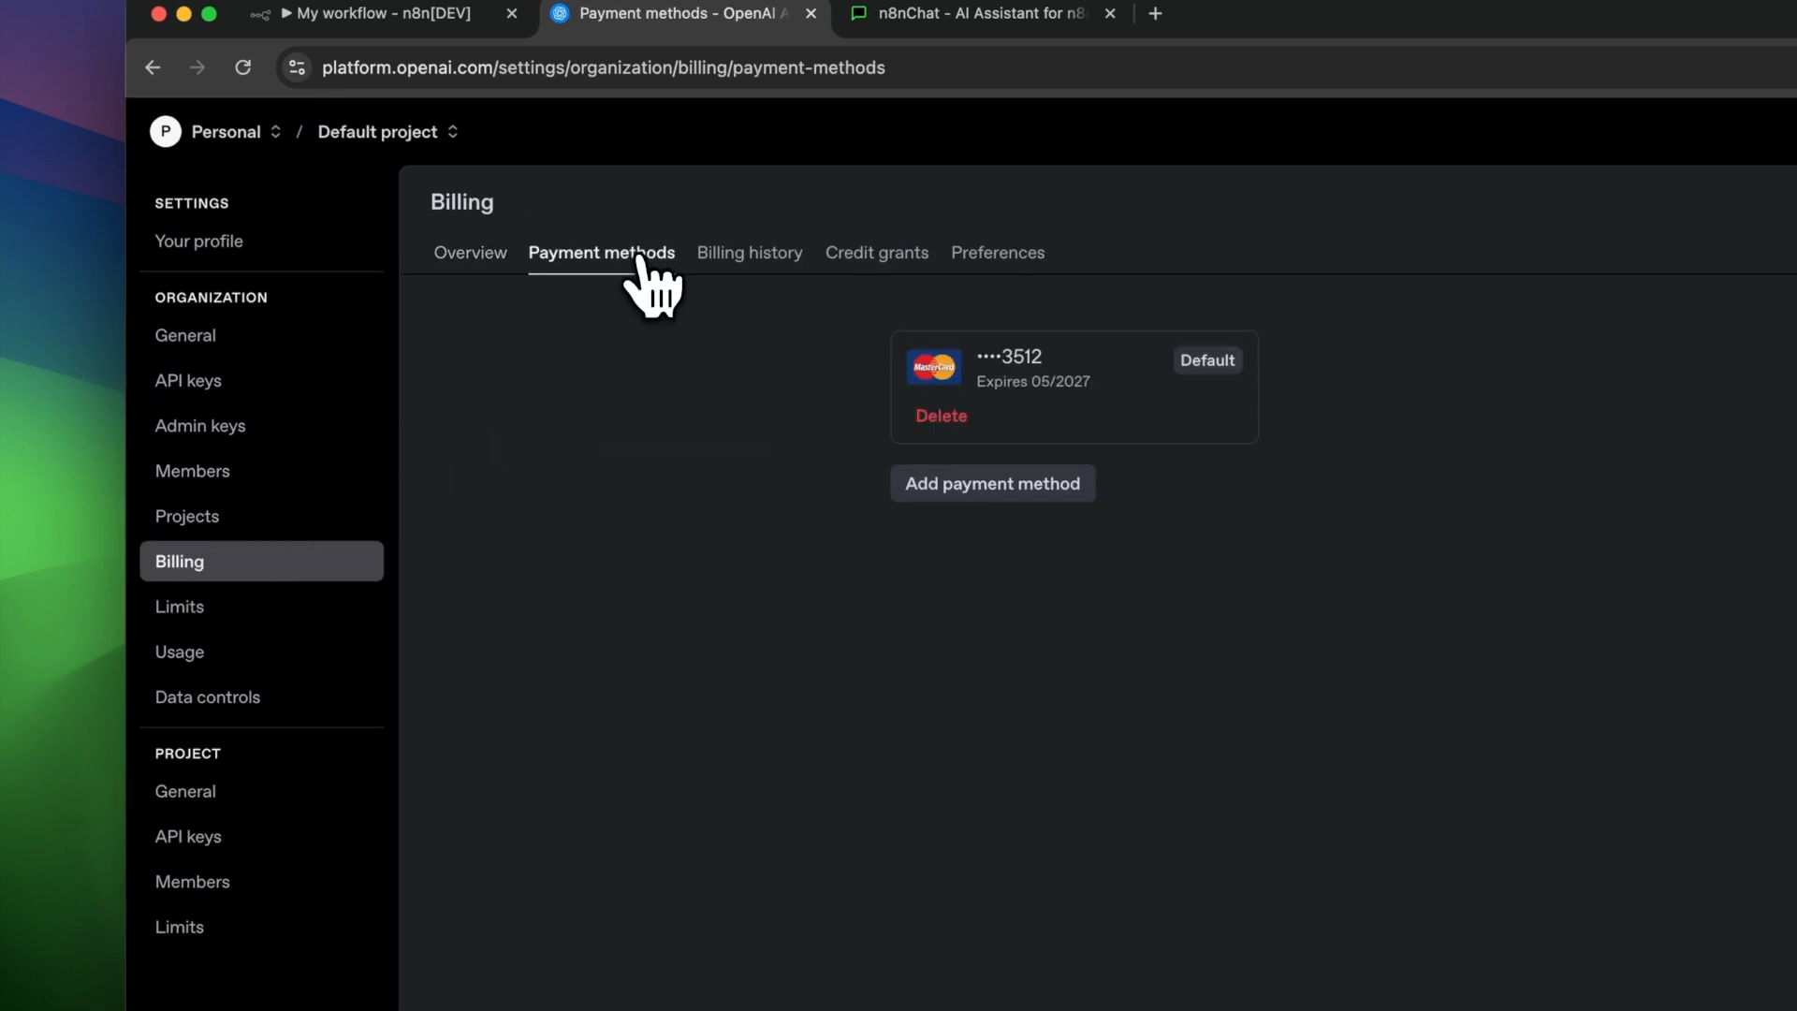
mouse_move(857, 594)
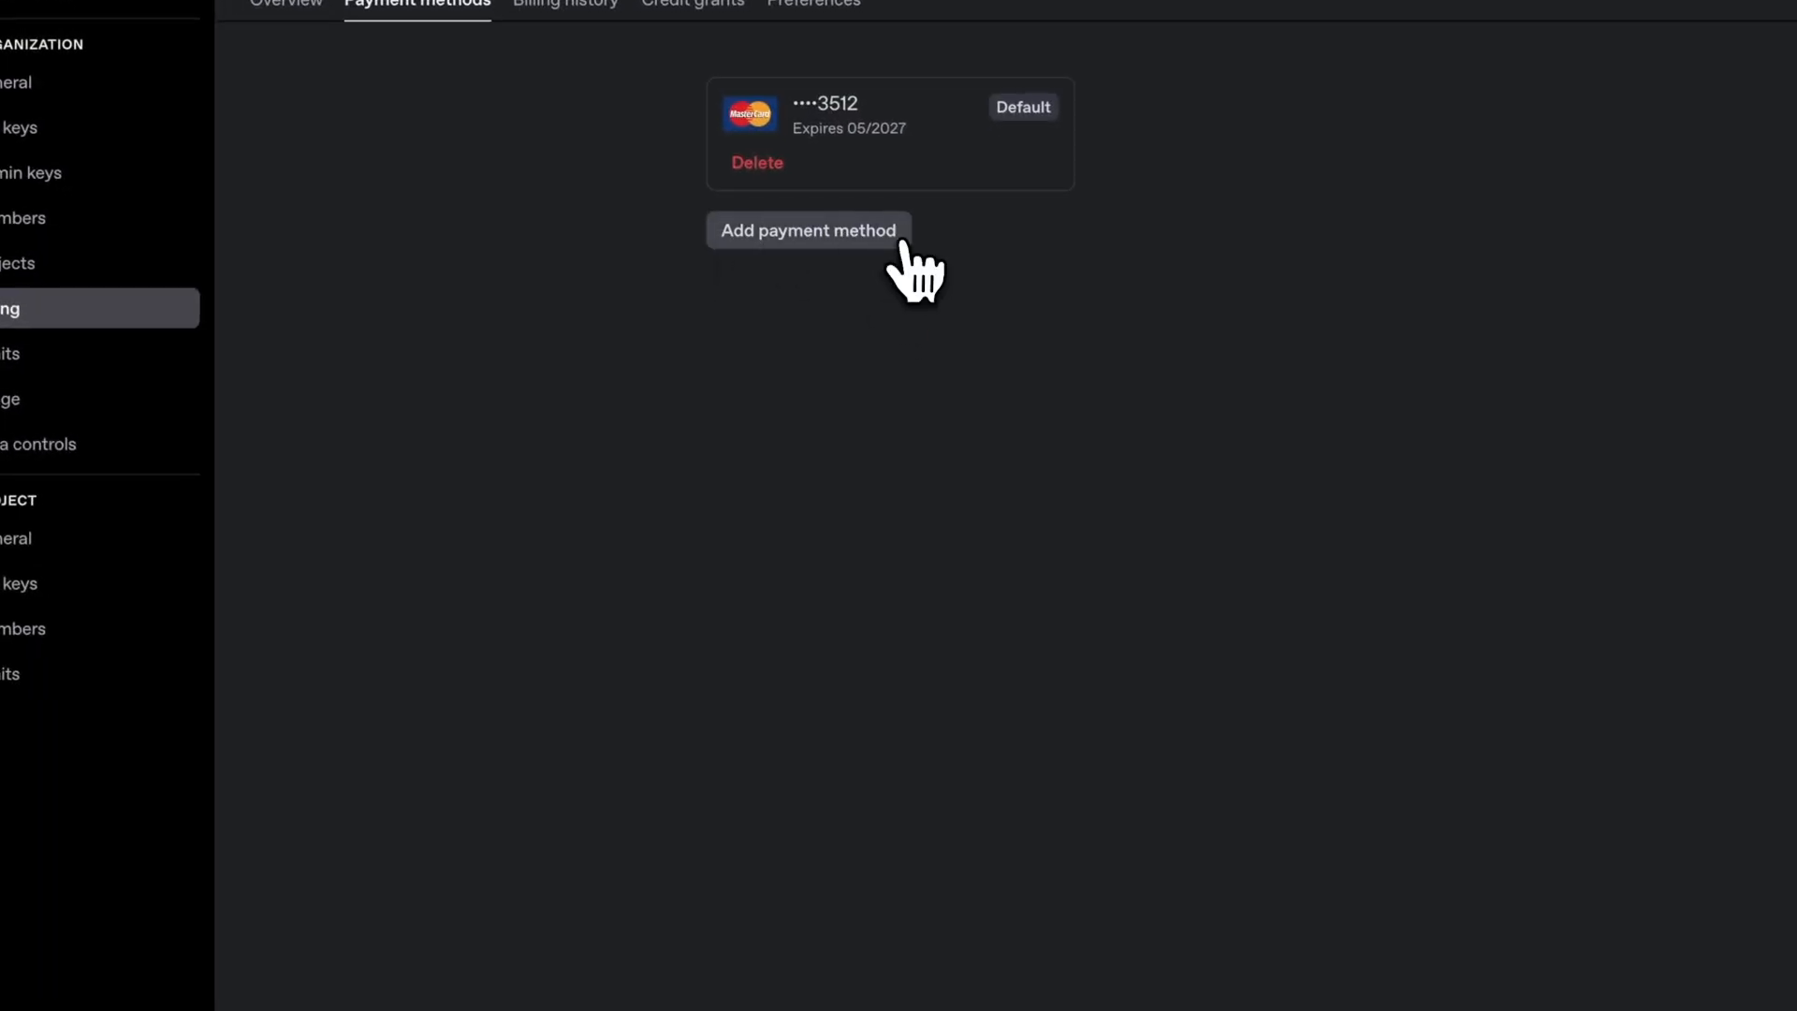
click(808, 230)
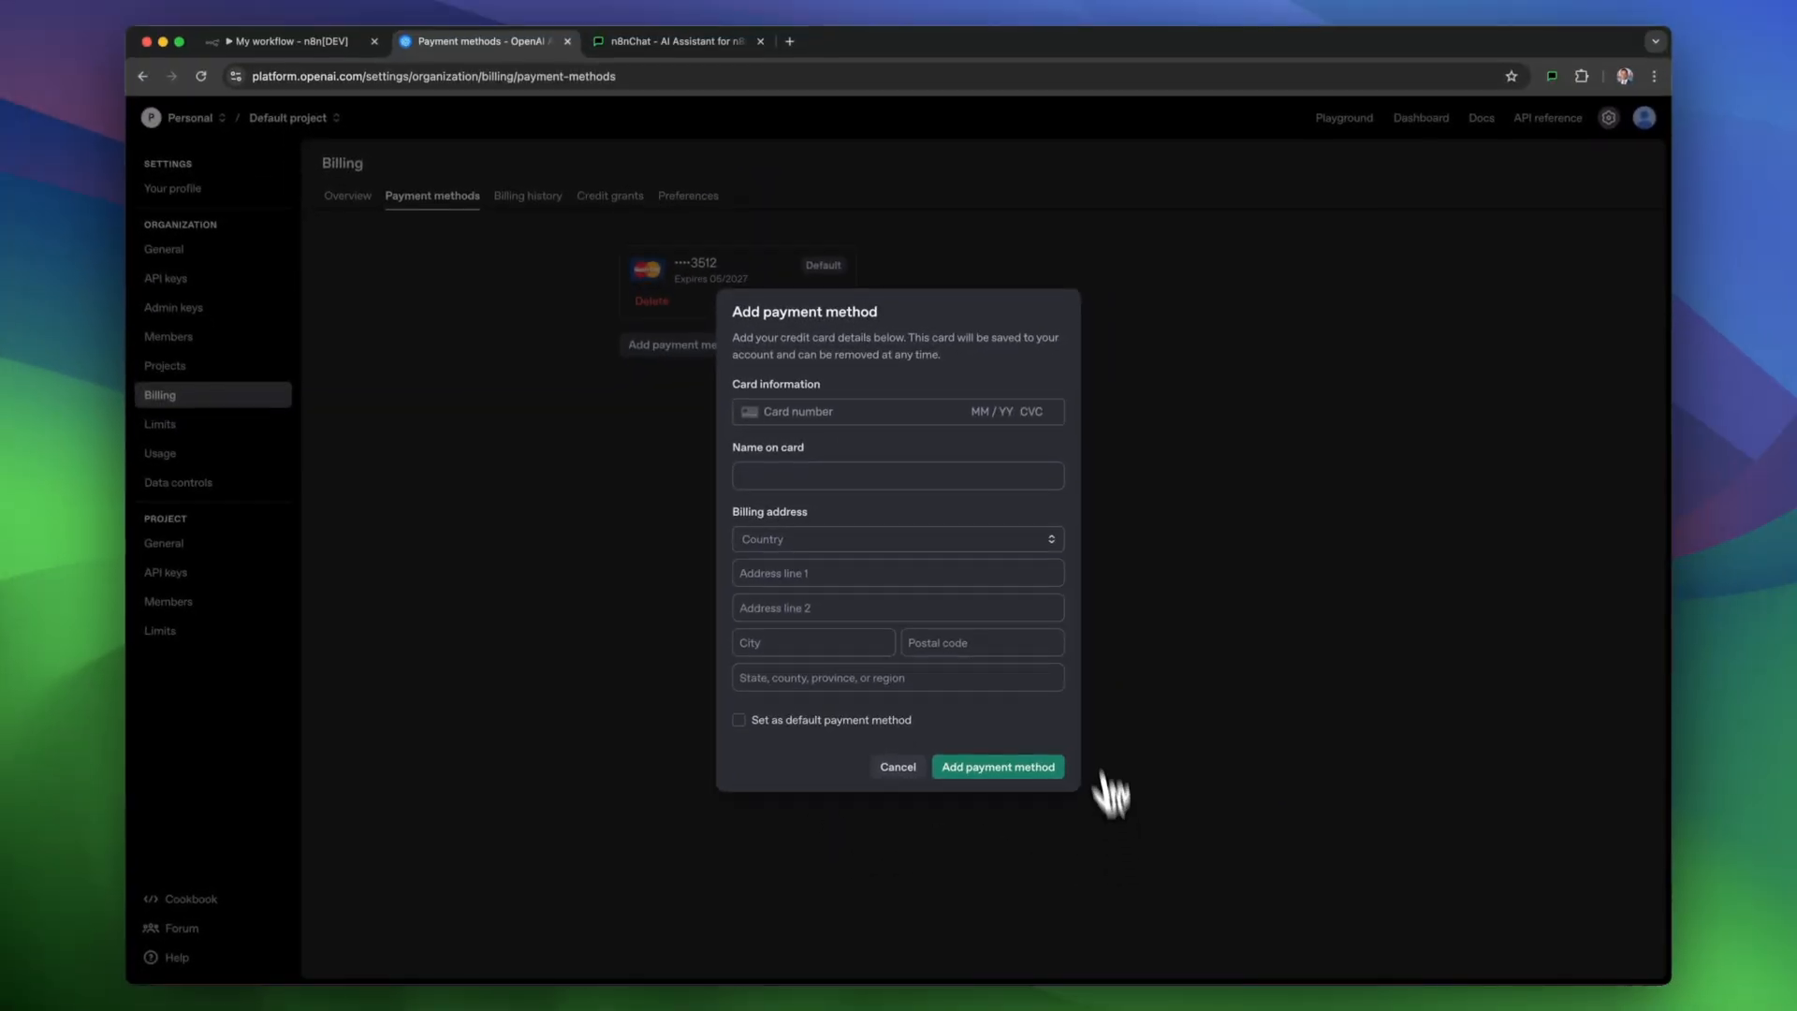
mouse_move(788, 756)
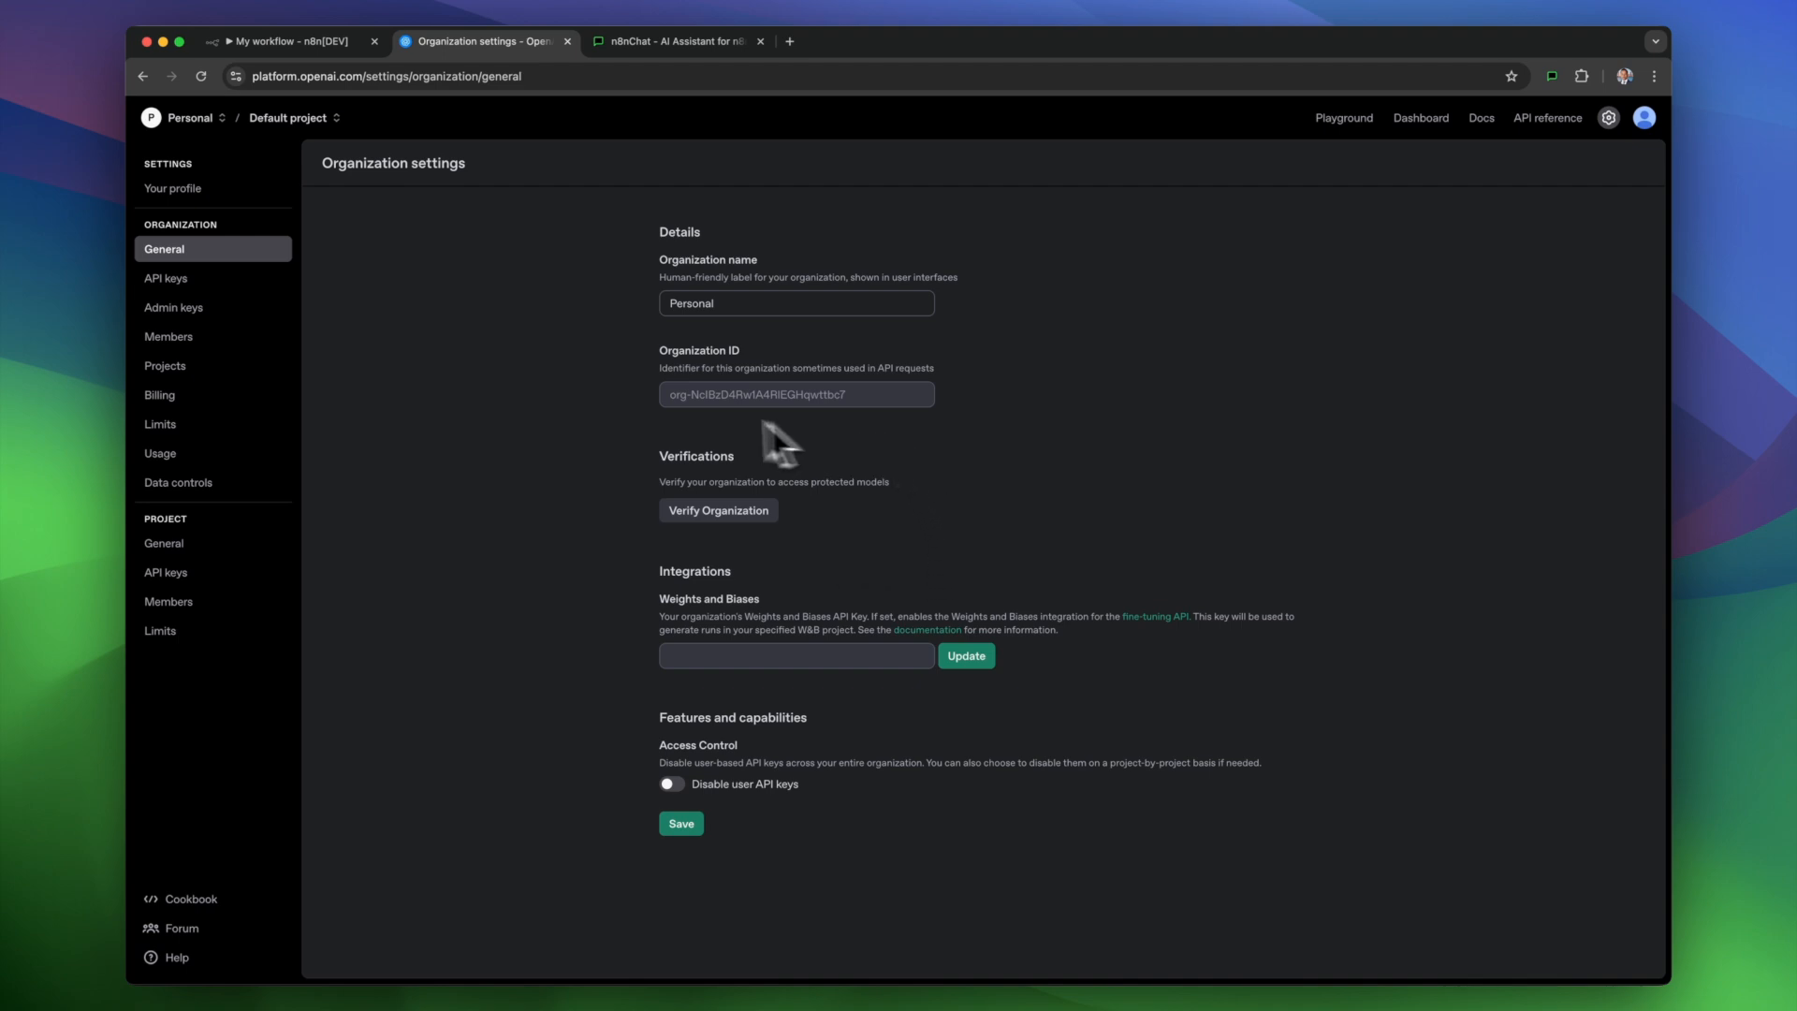
mouse_move(675, 455)
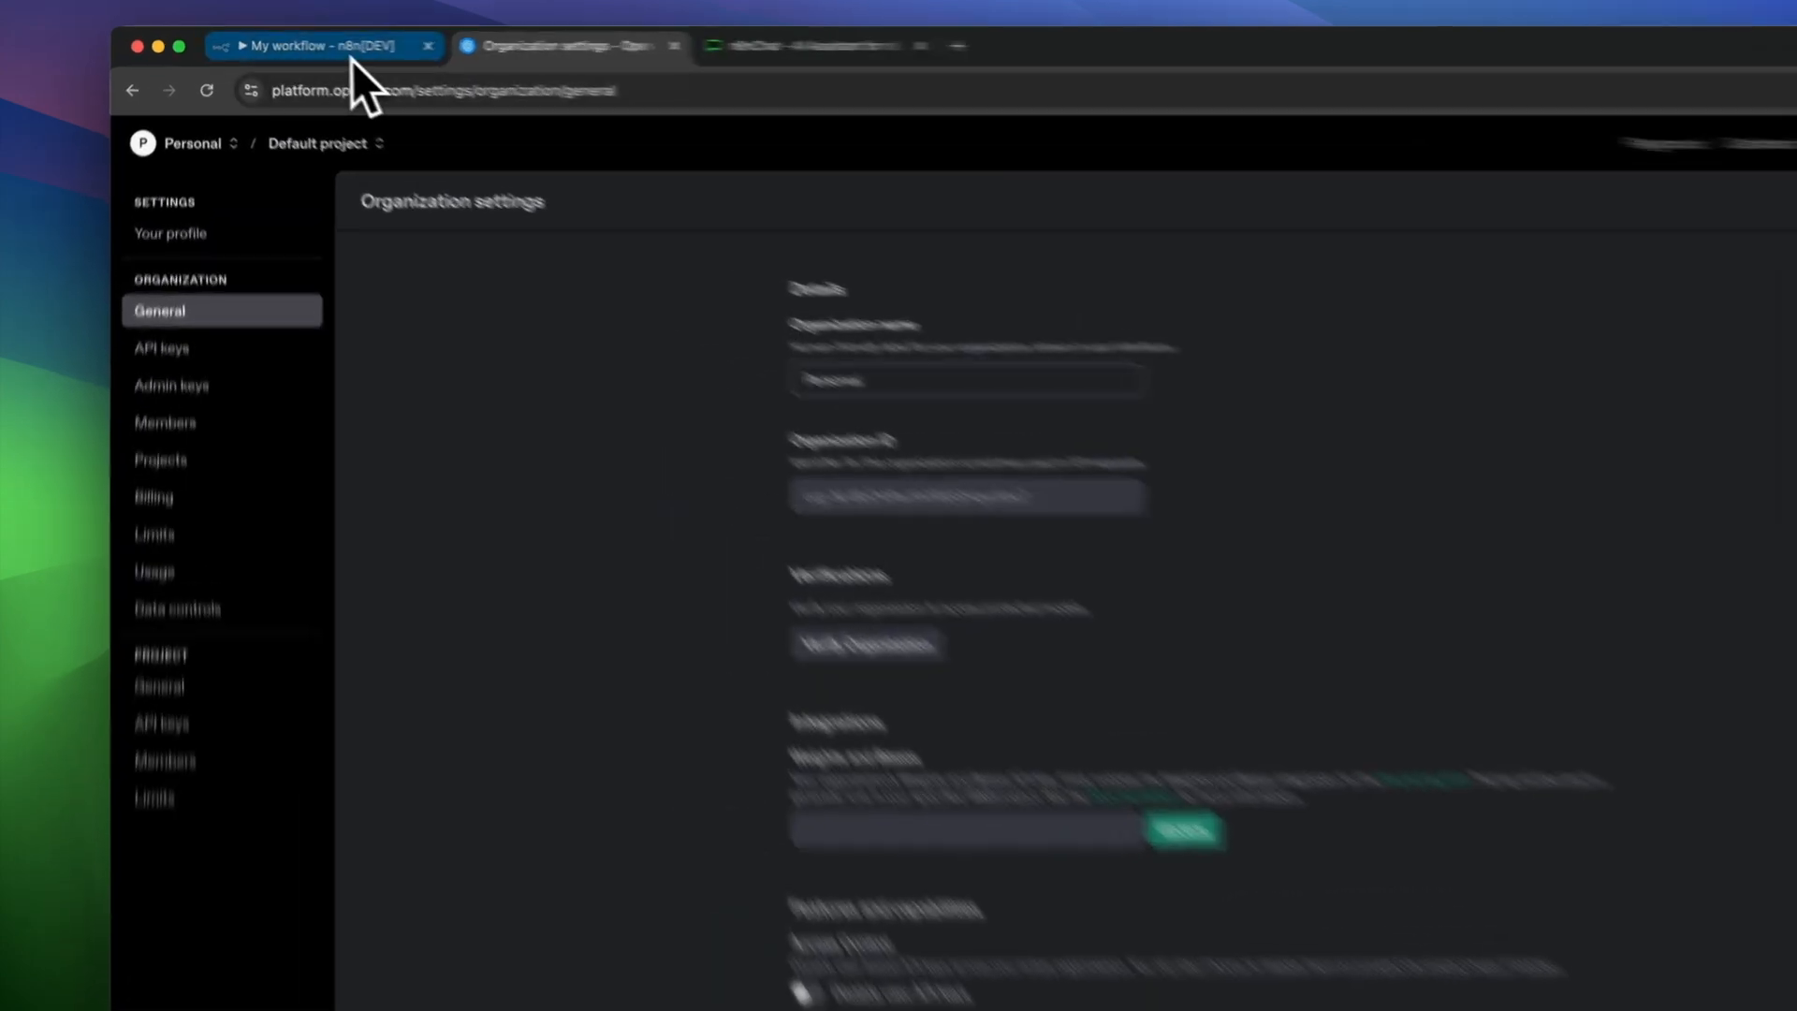
click(321, 45)
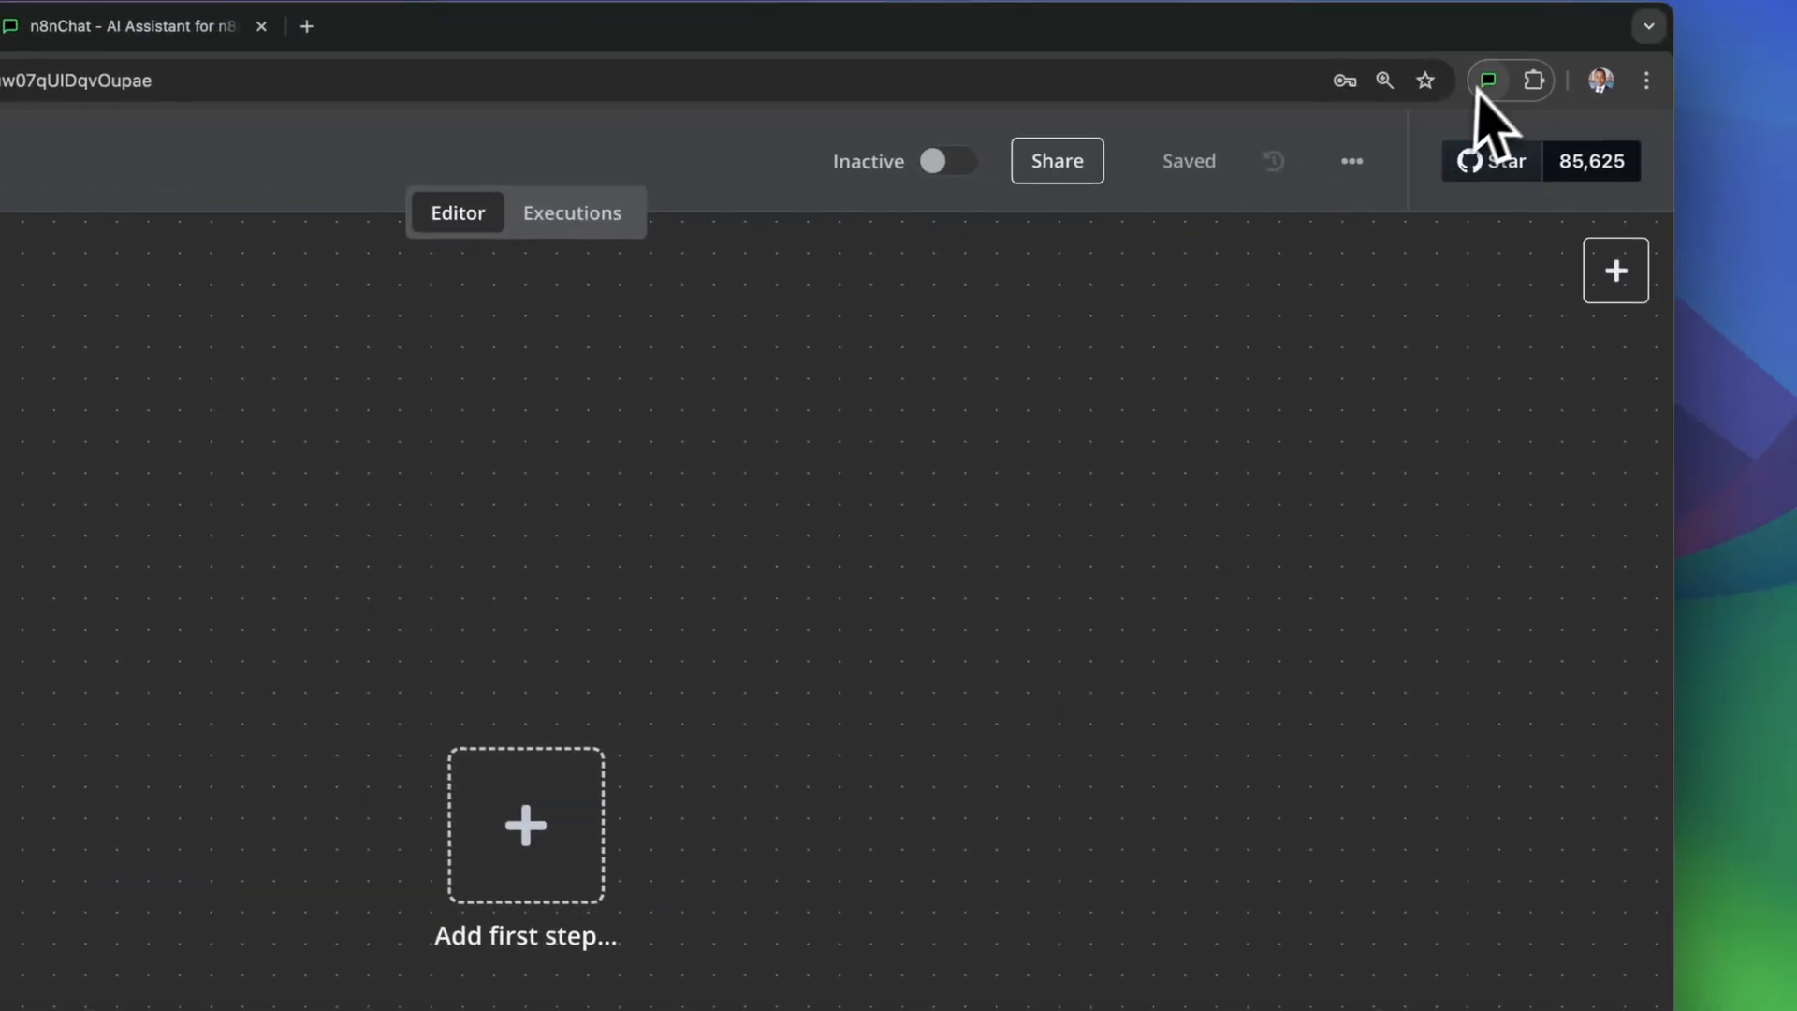
Activate n8nChat and prompt it to create a three-node demo workflow
click(1486, 81)
text(c)
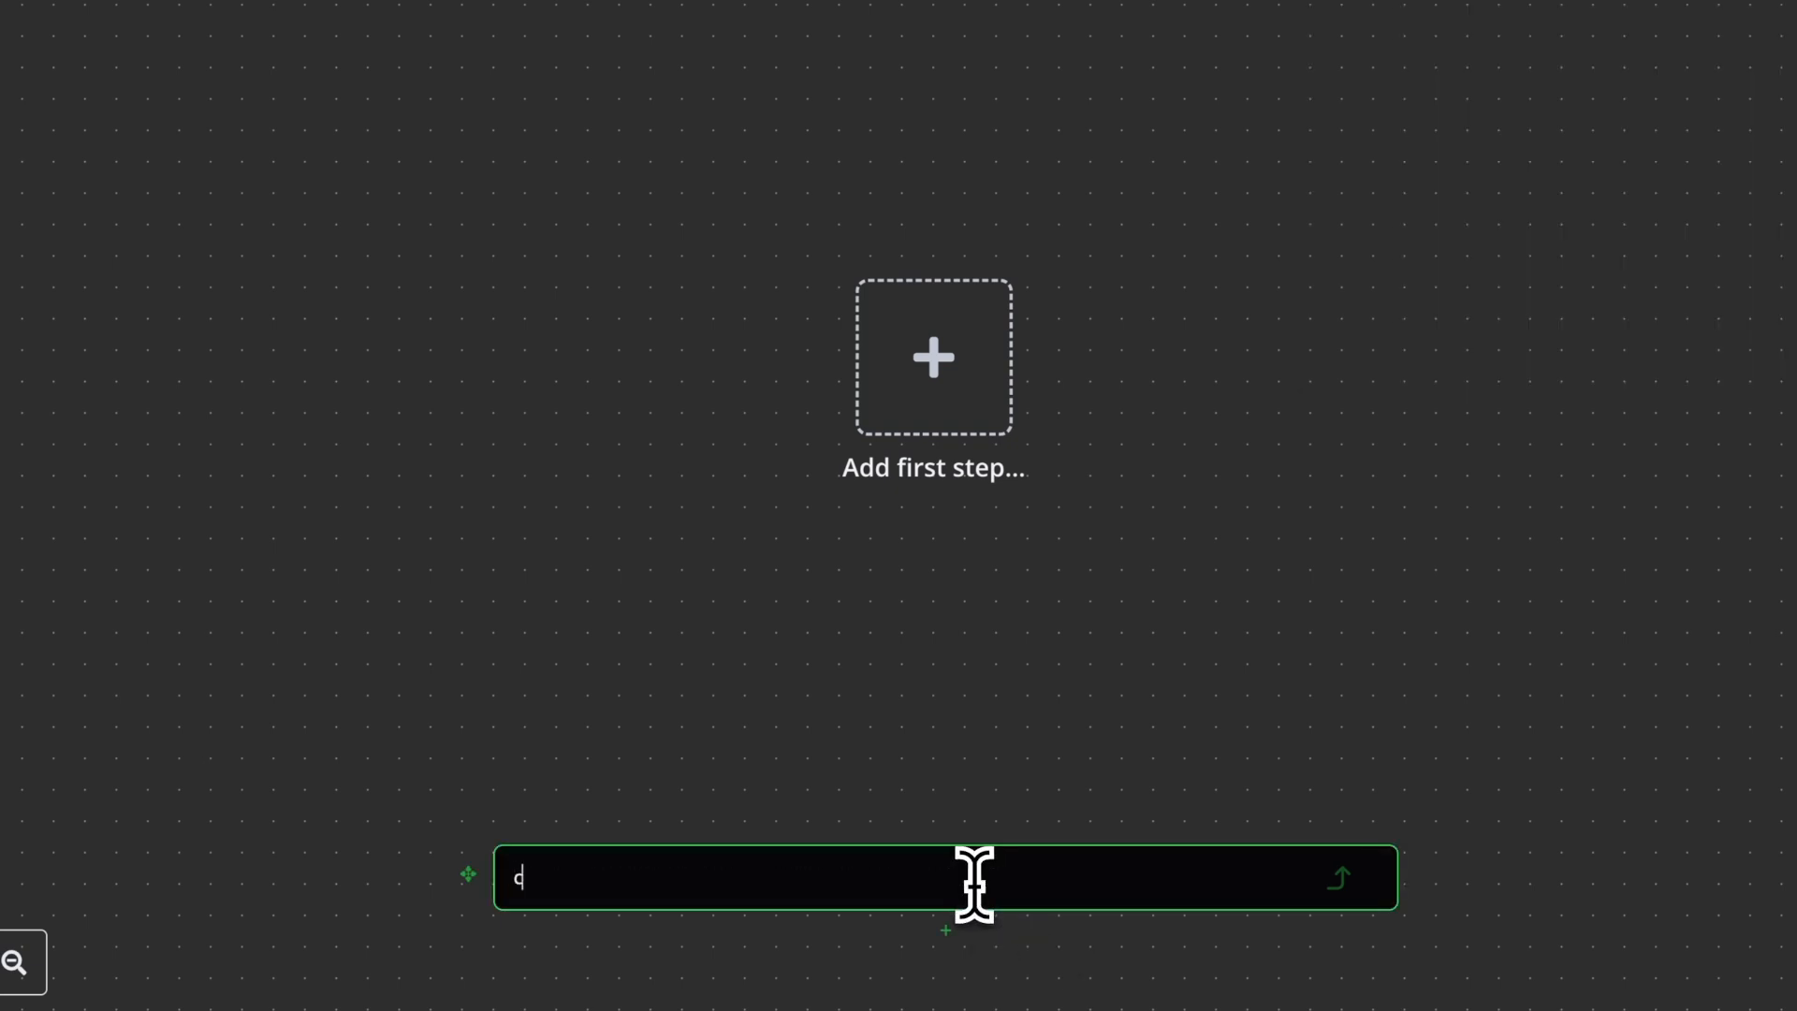
text(reate me a demo)
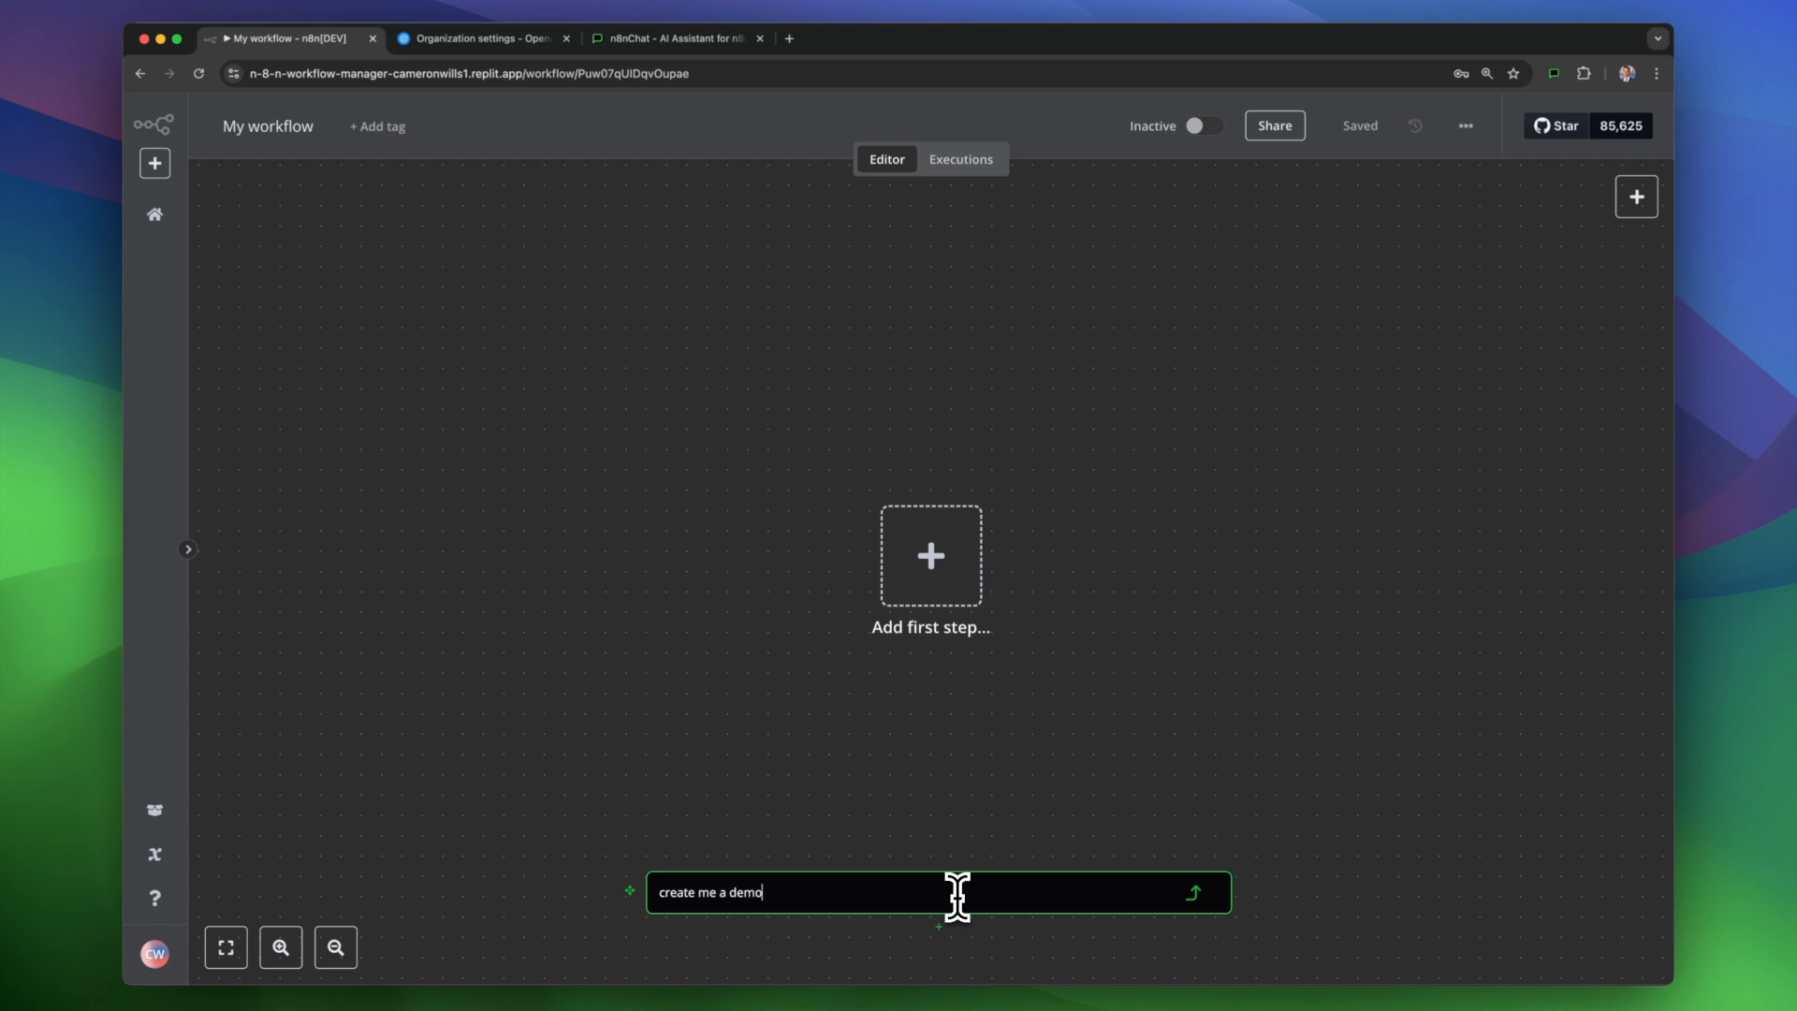
text(workflow with 3 nodes)
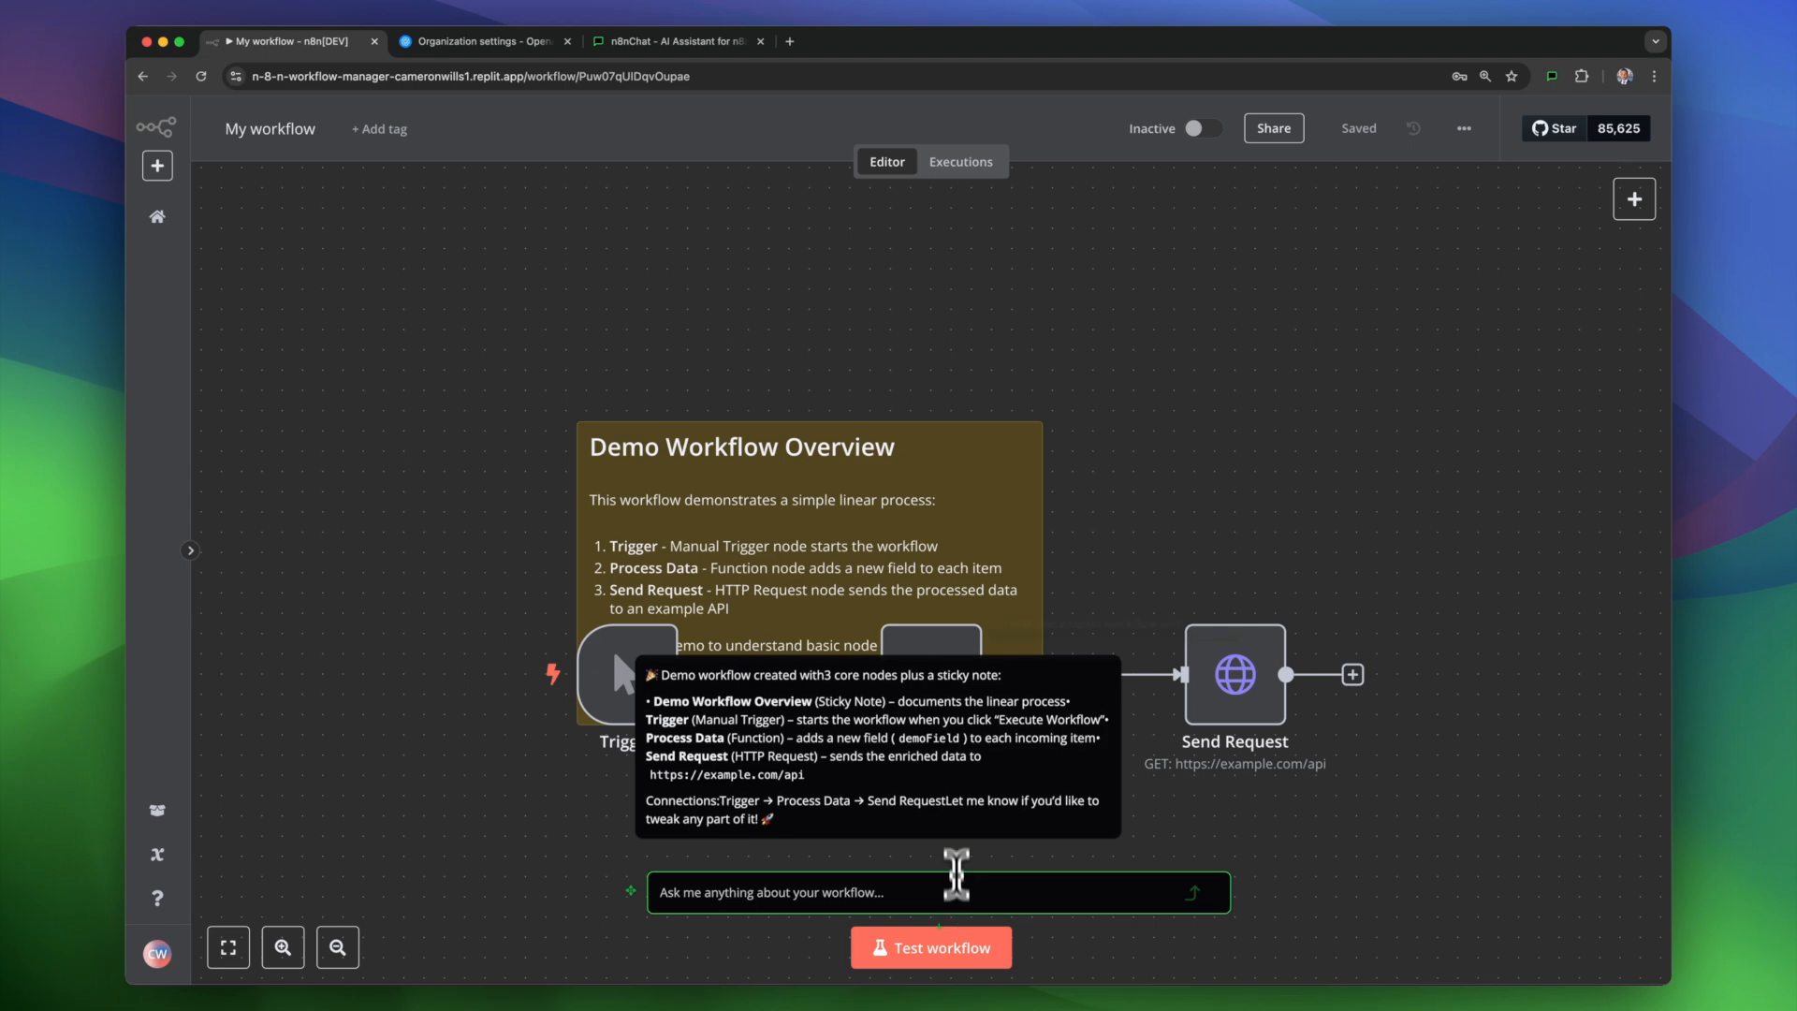
text(Create a workflow to help me automate my social media.)
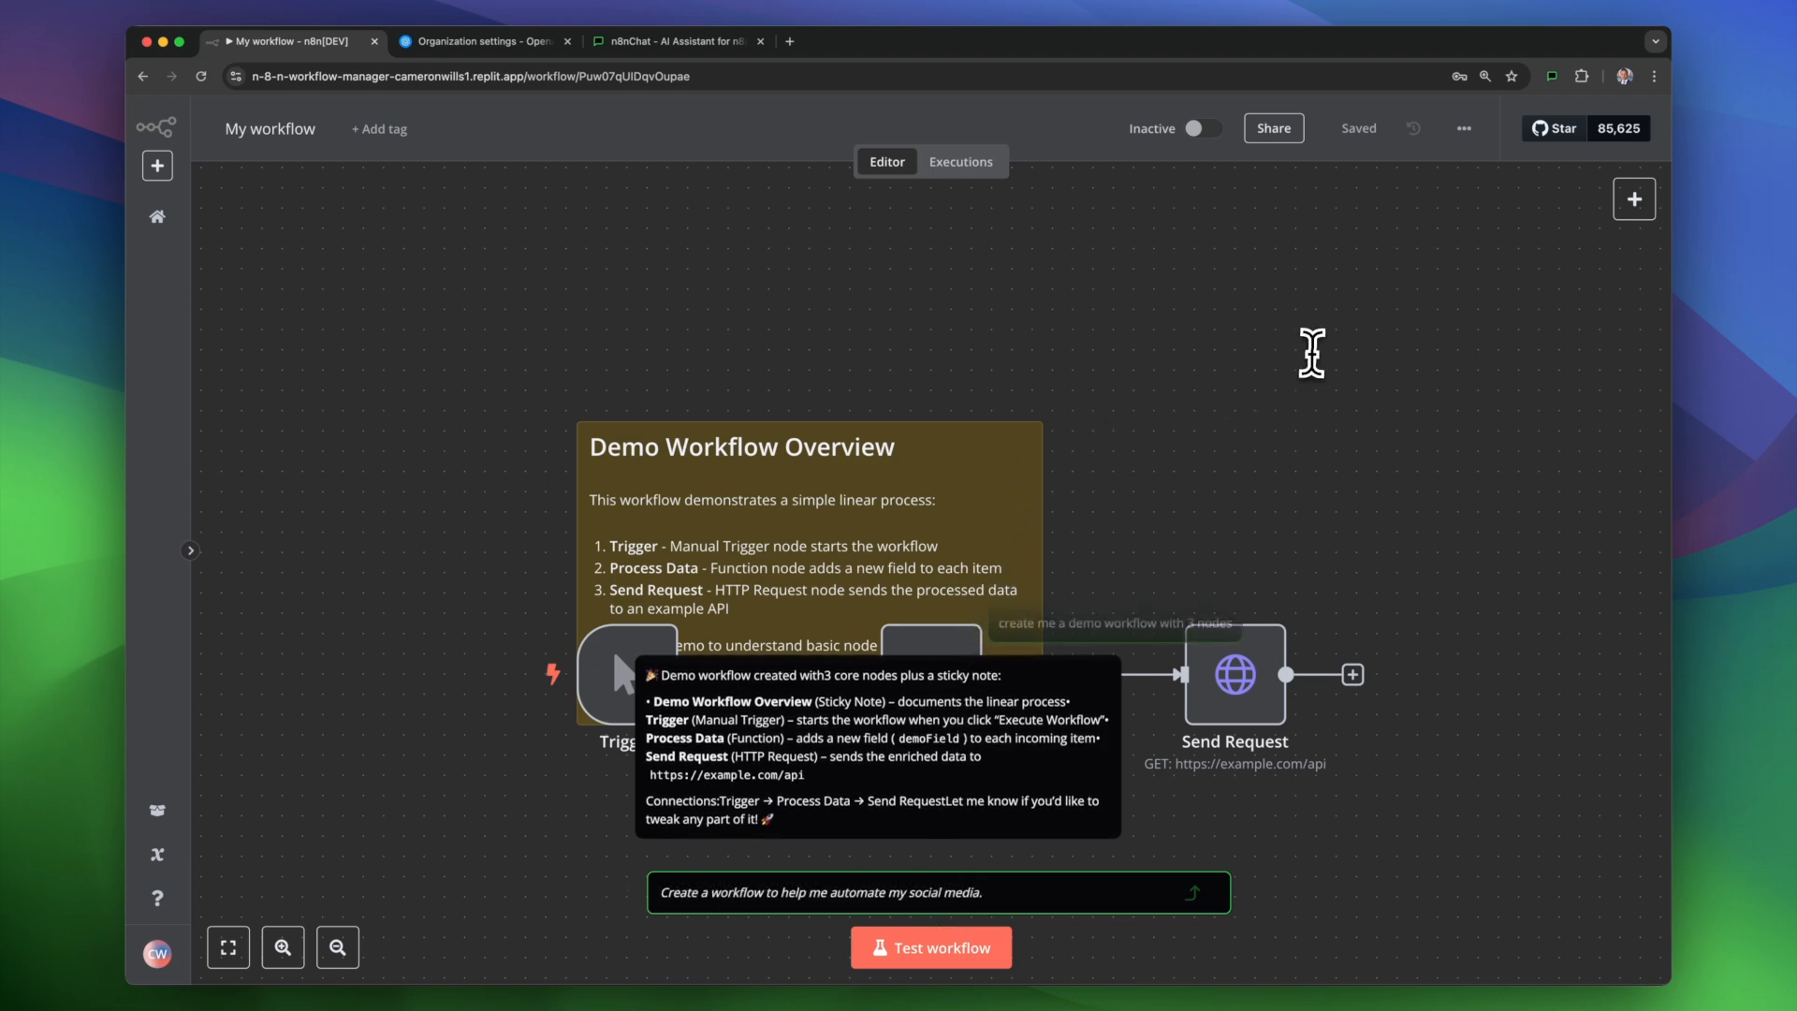
Open Developer Tools from Chrome's More Tools menu
click(1654, 76)
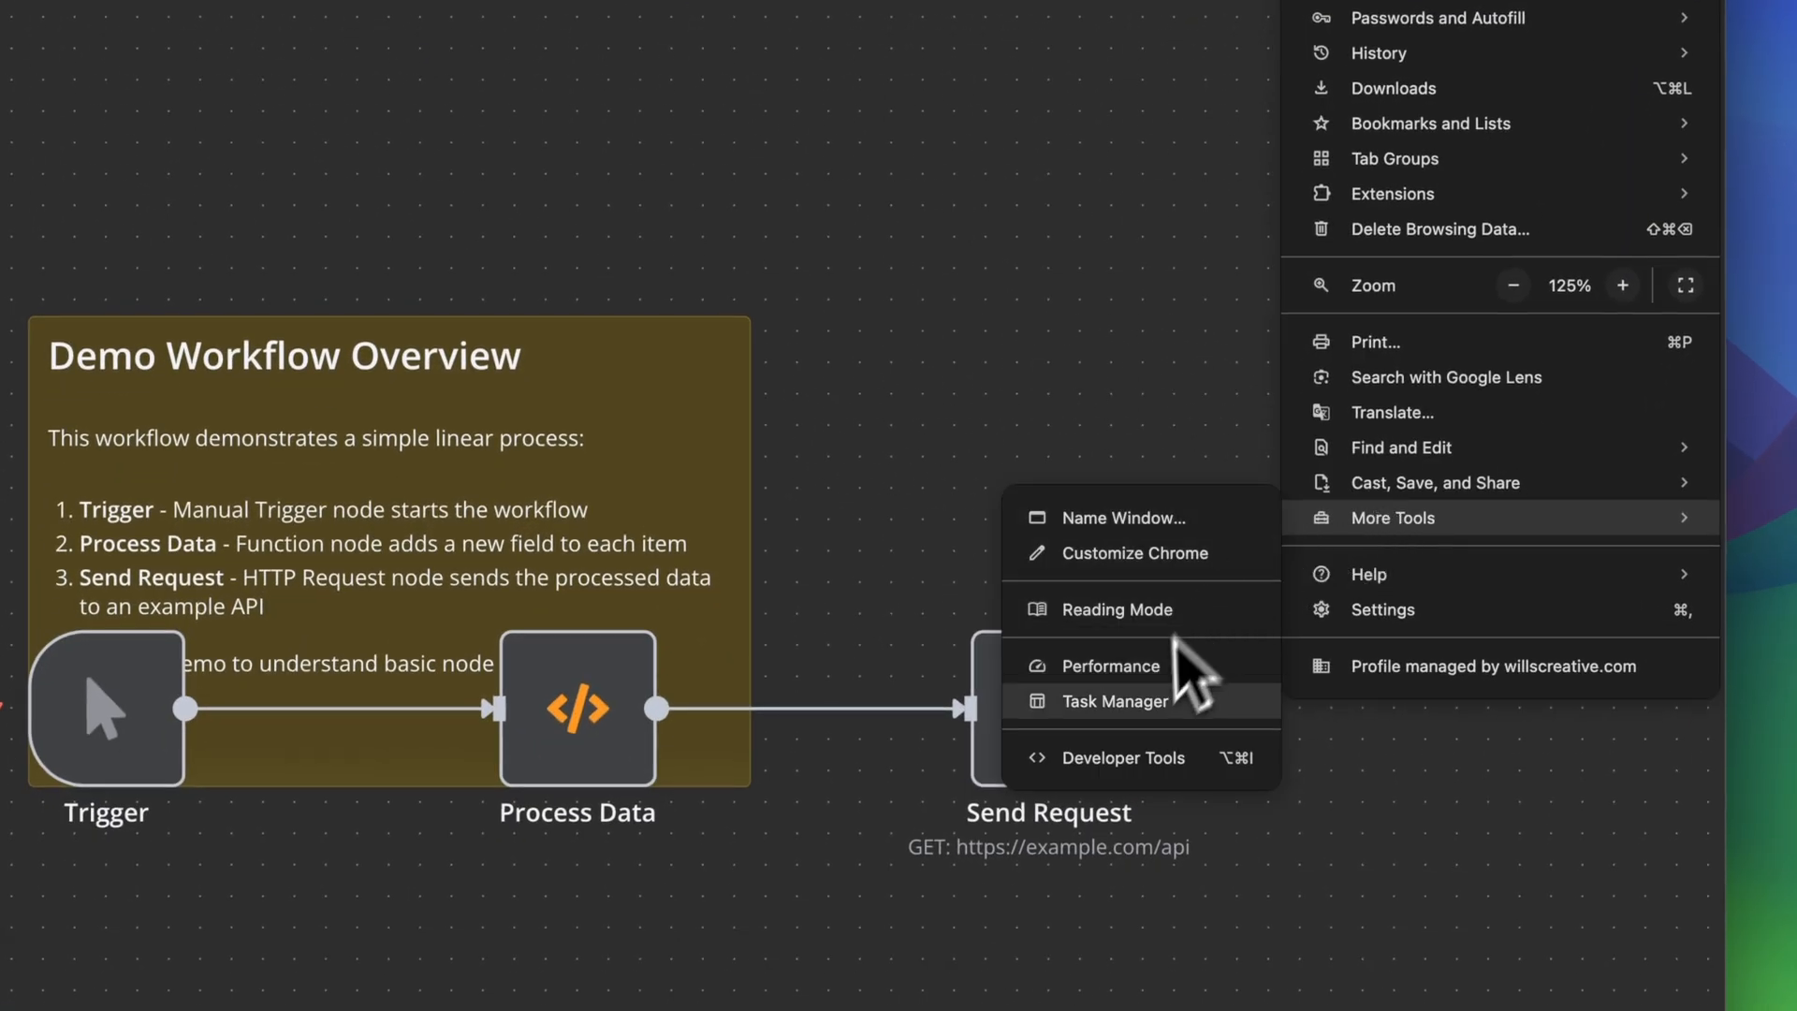
click(1128, 757)
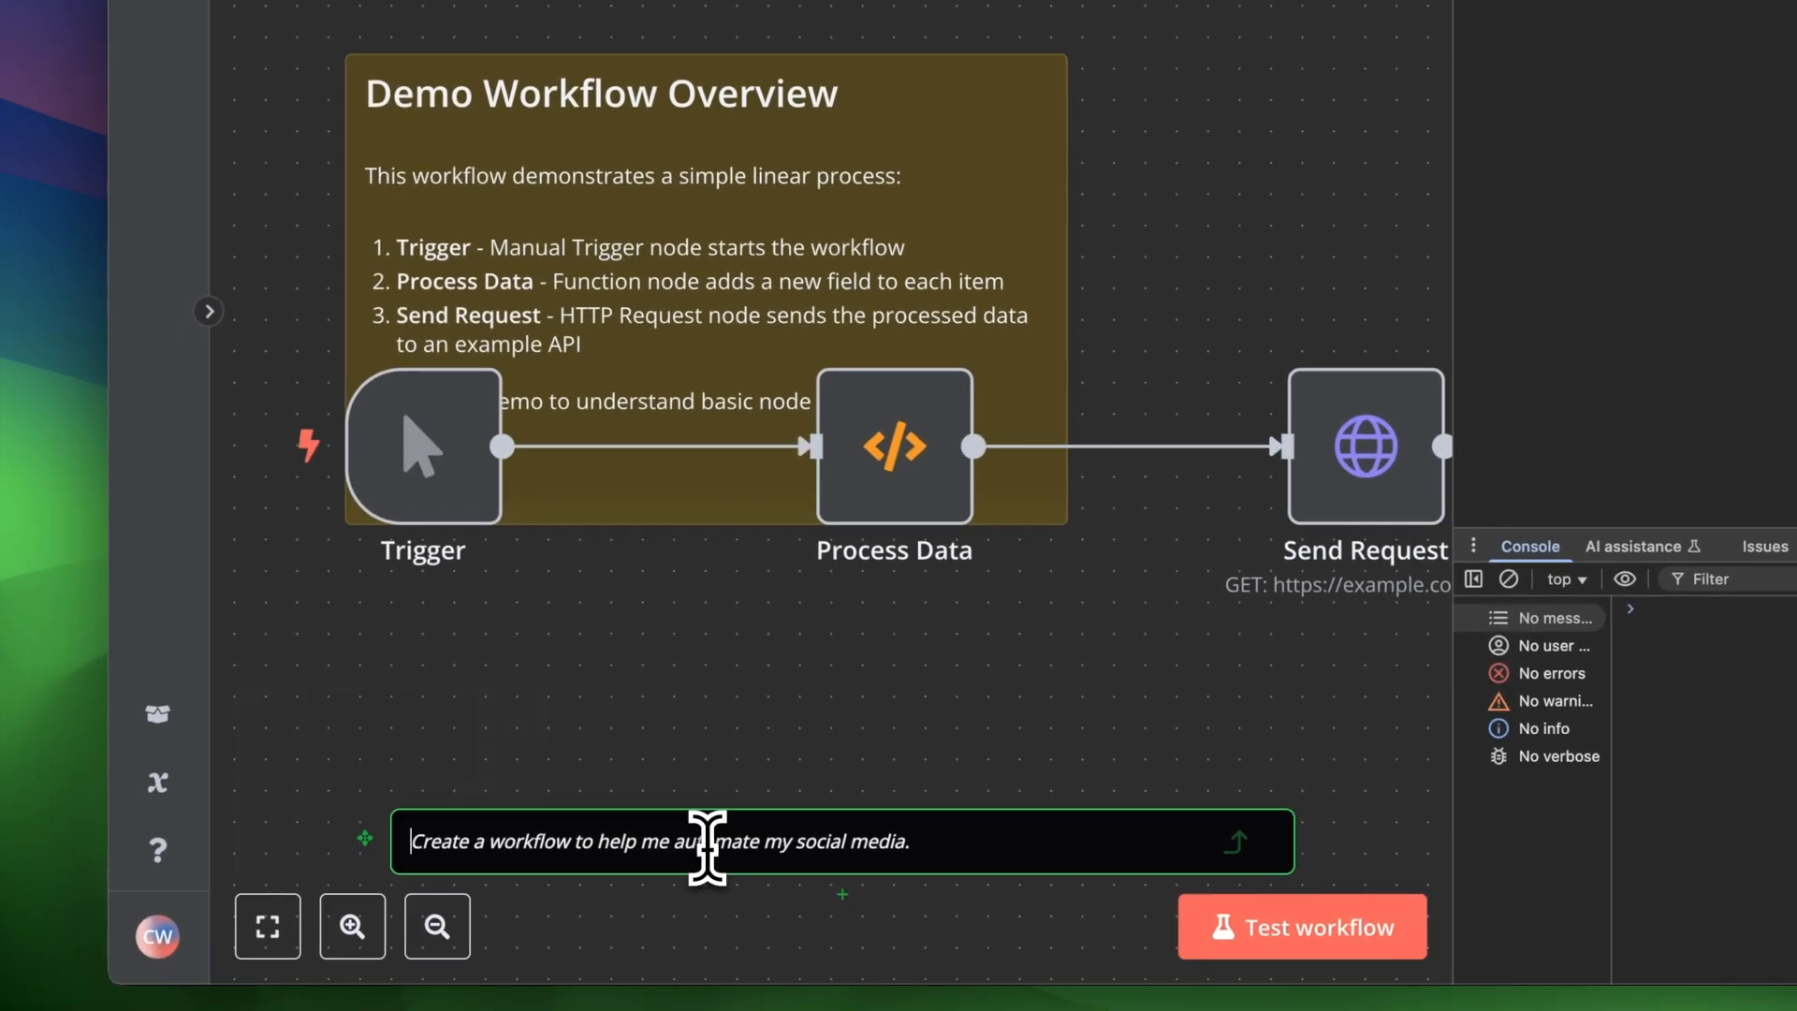
Read the streamed events of the OpenAI 'responses' request in DevTools, then close it
text(please de)
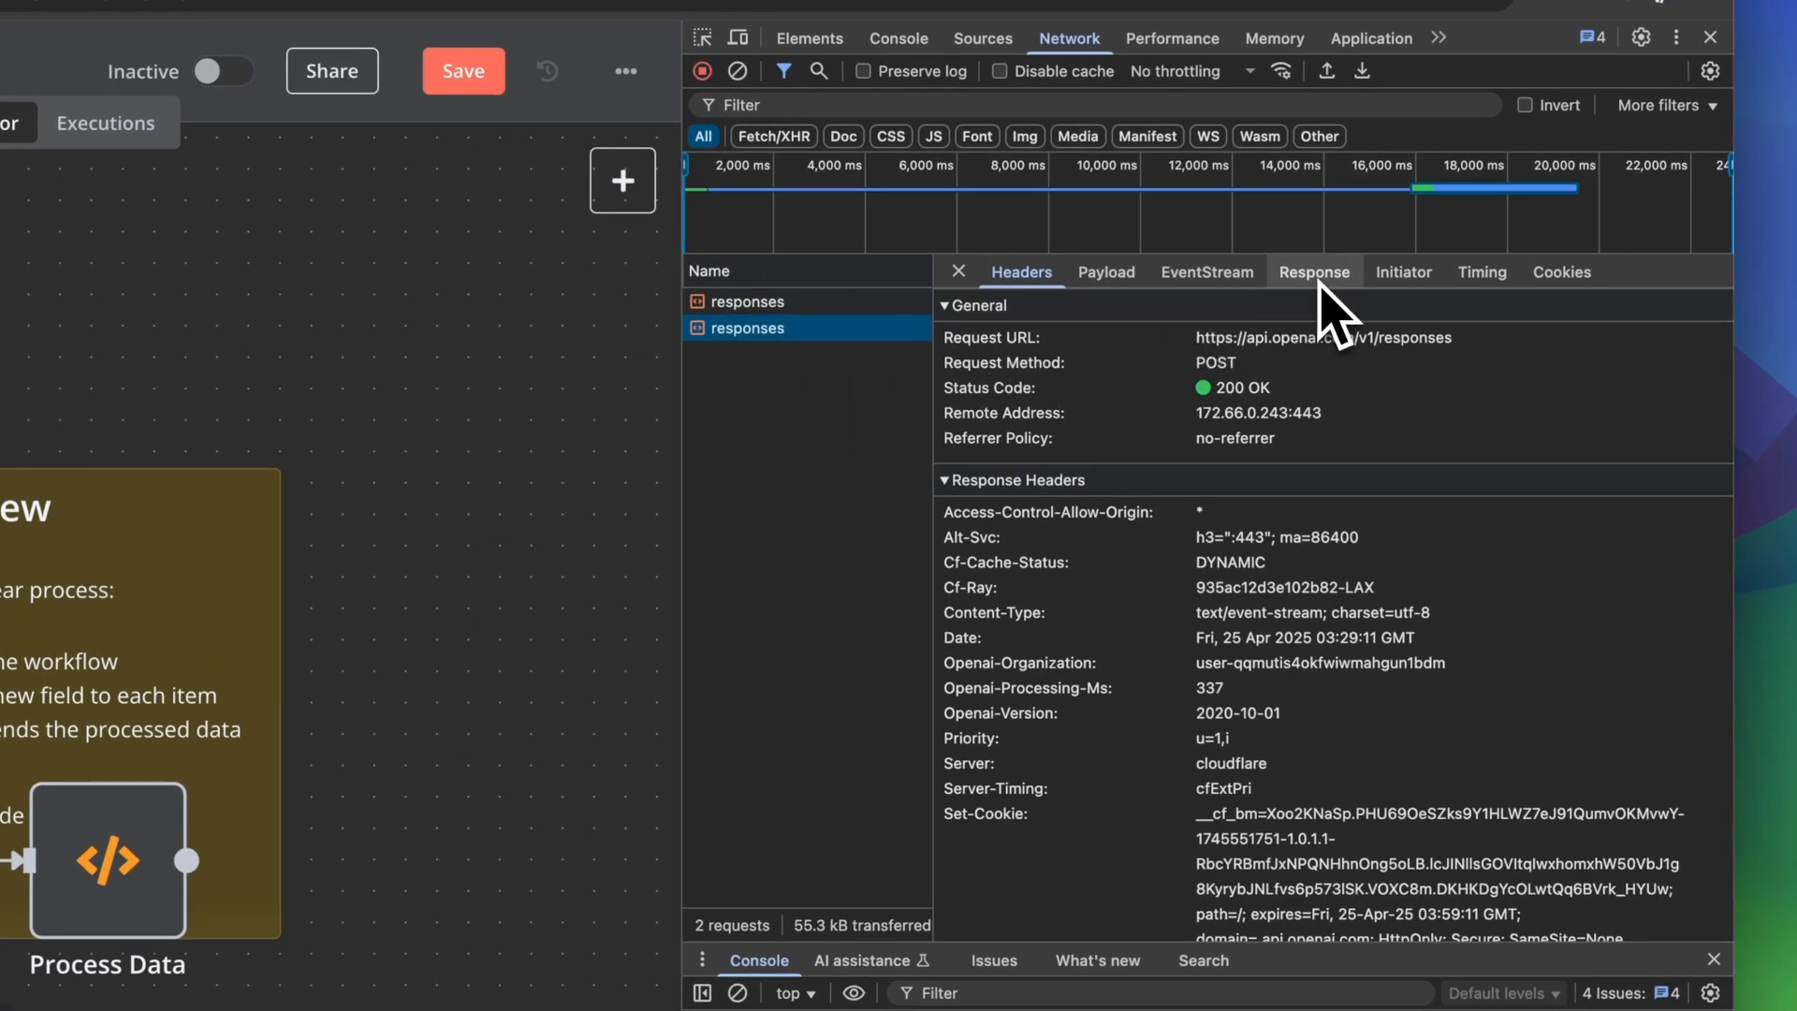
click(1313, 272)
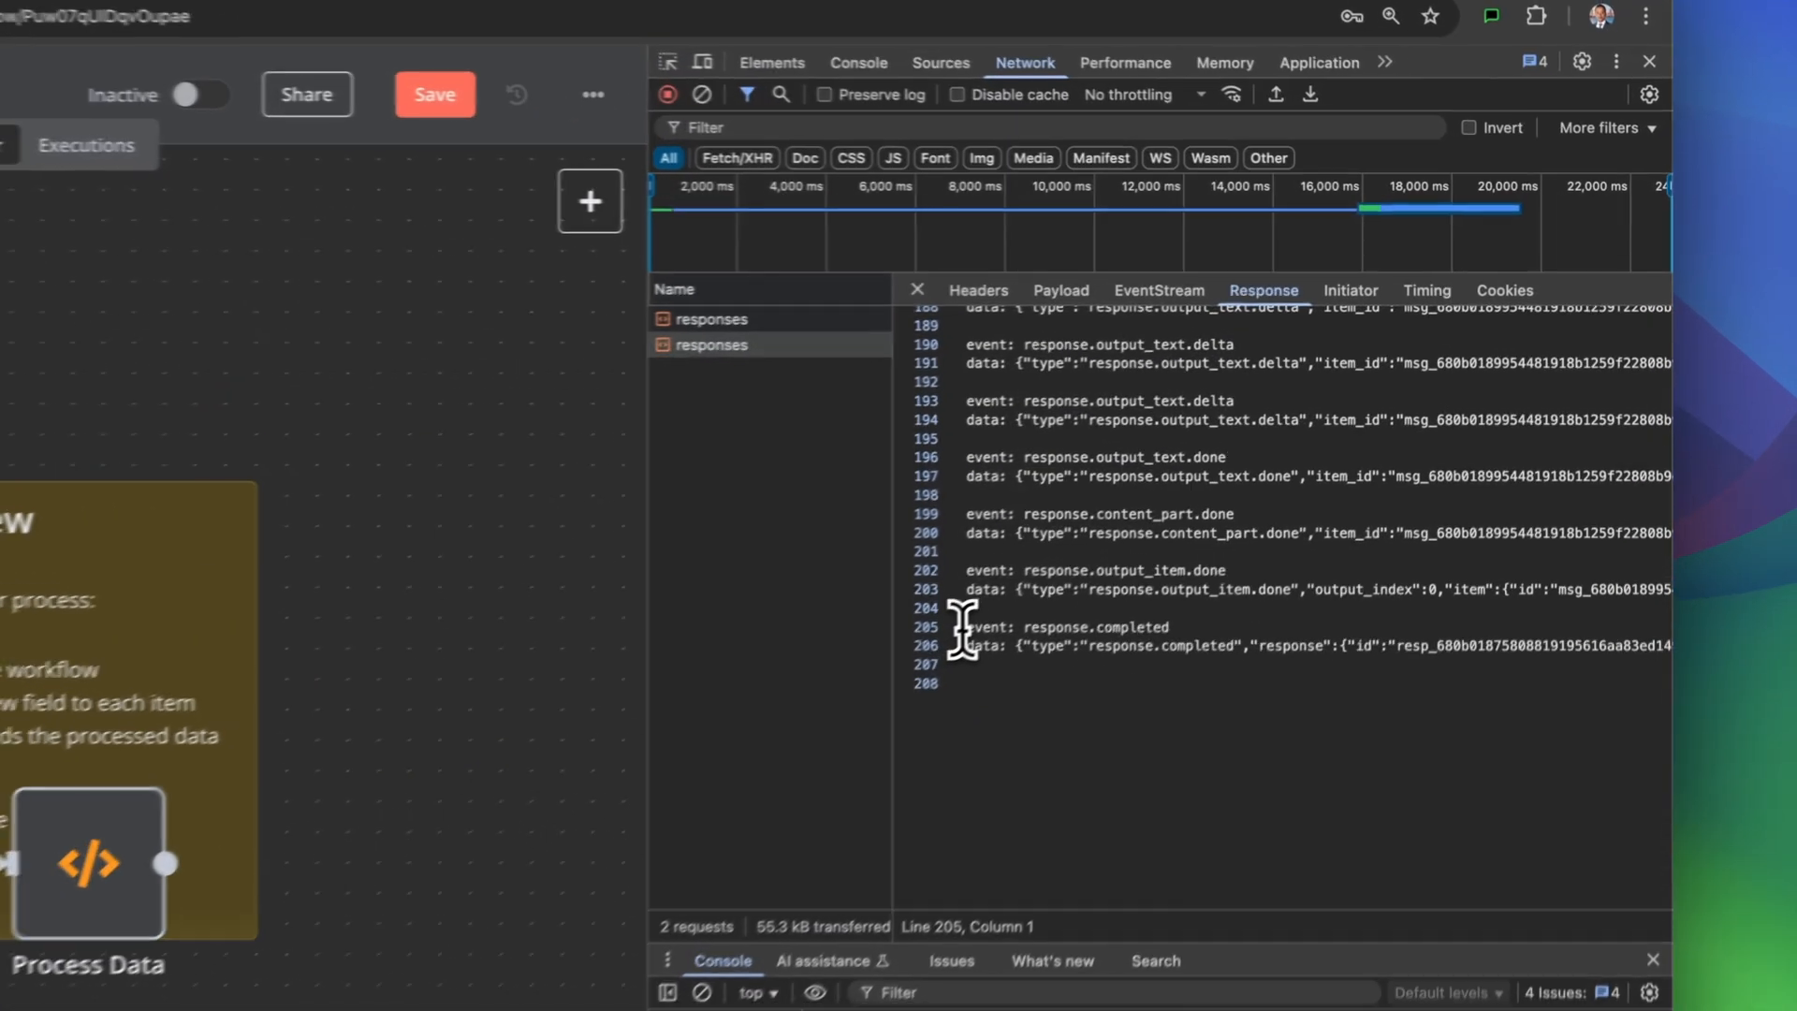
drag(963, 625, 1341, 676)
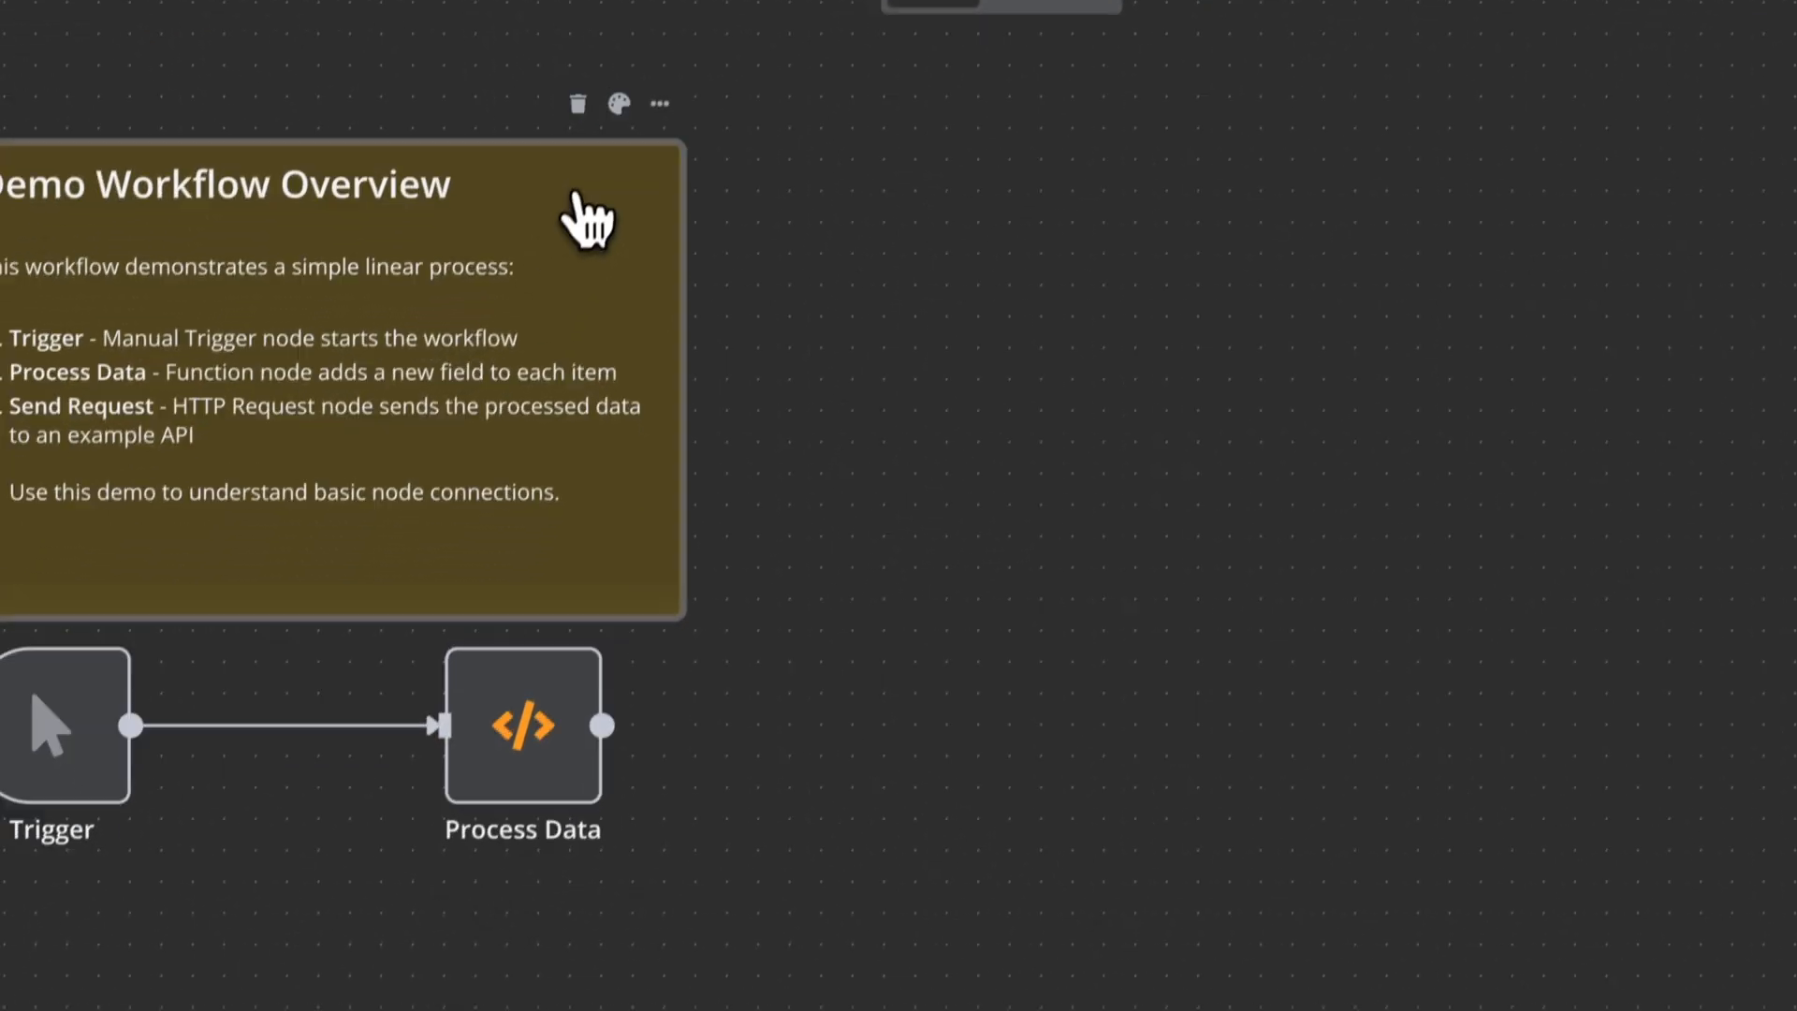
scroll(down, 3)
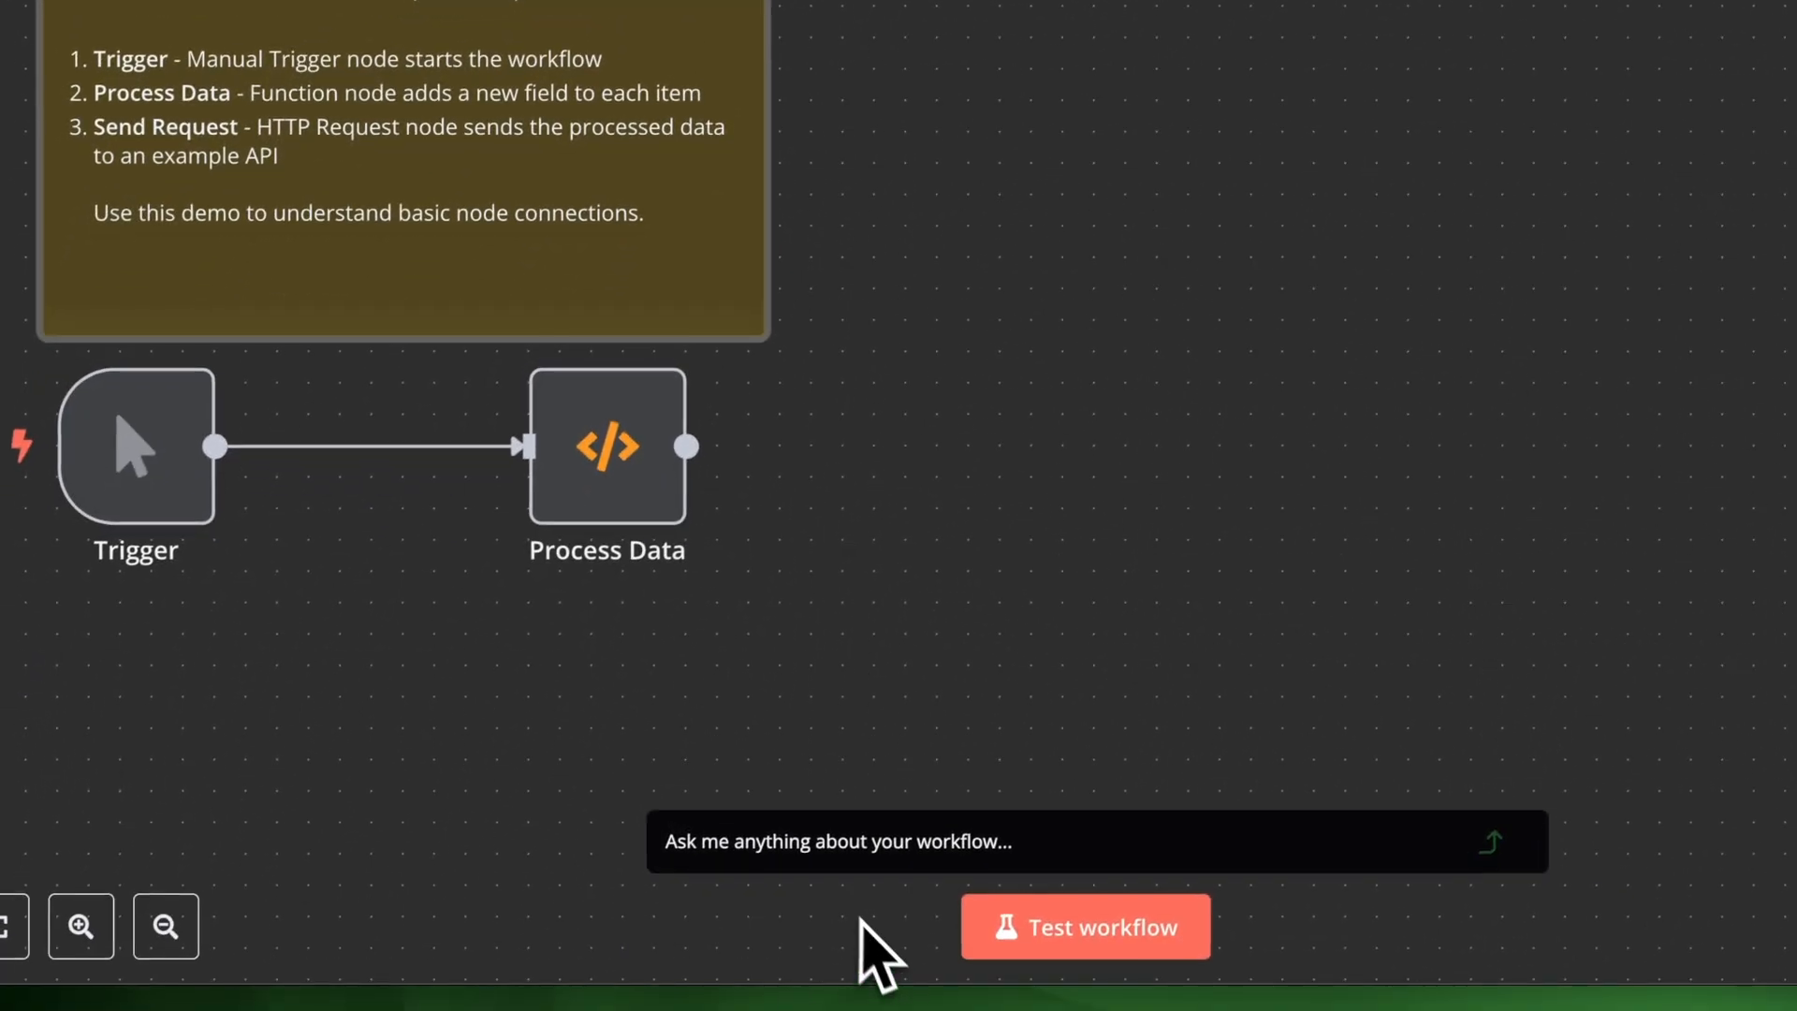